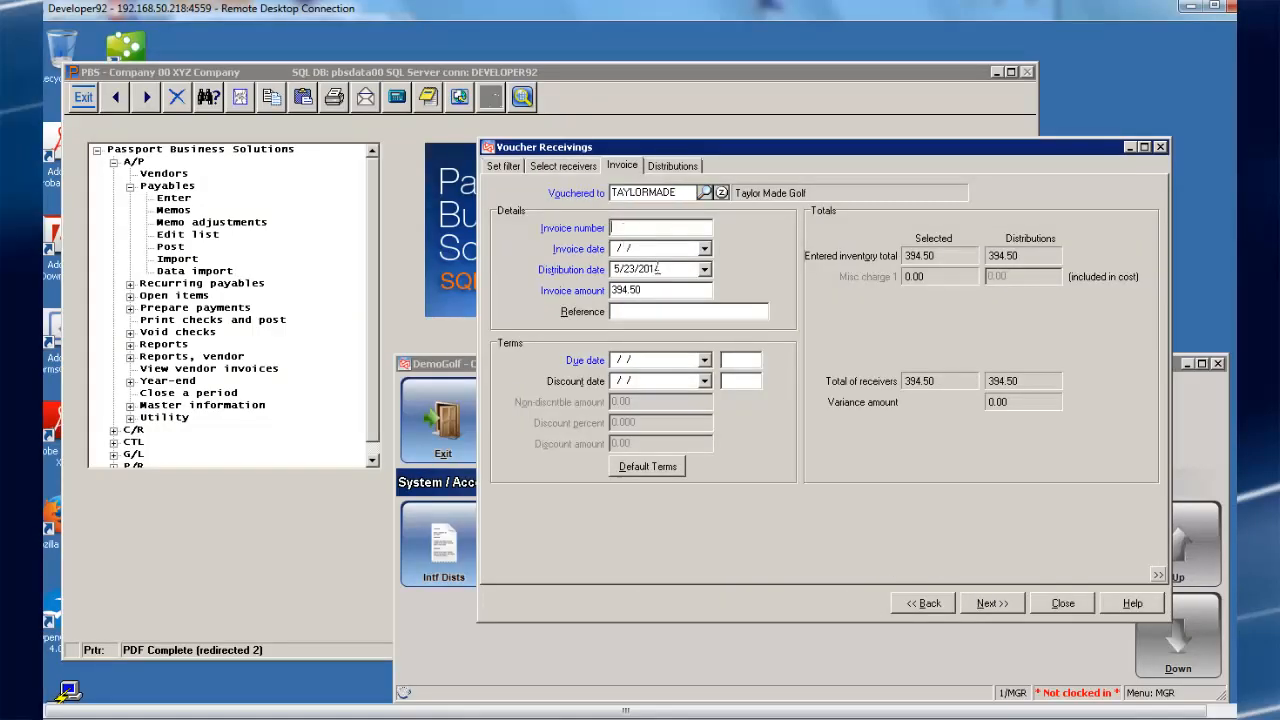
Enter invoice number INVOICE01 with invoice date 5/23/2014 so the due date defaults to 6/22/2014.
text(INVOICE)
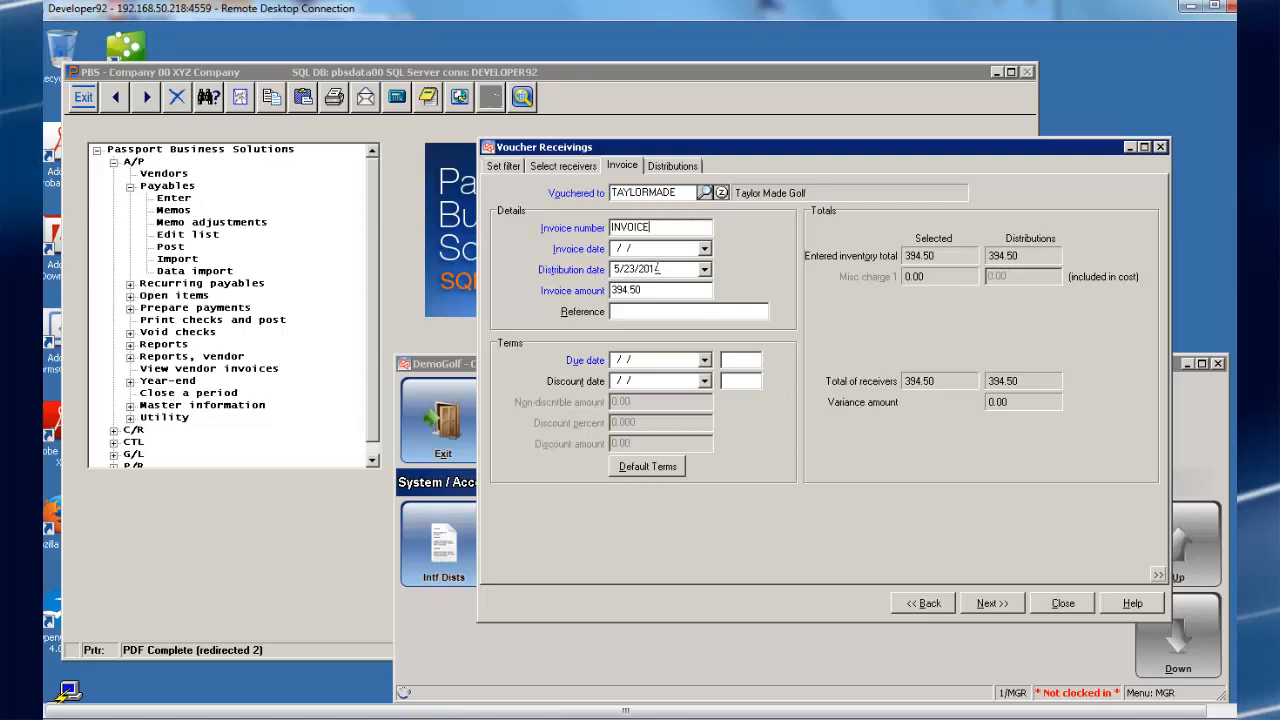
text(01)
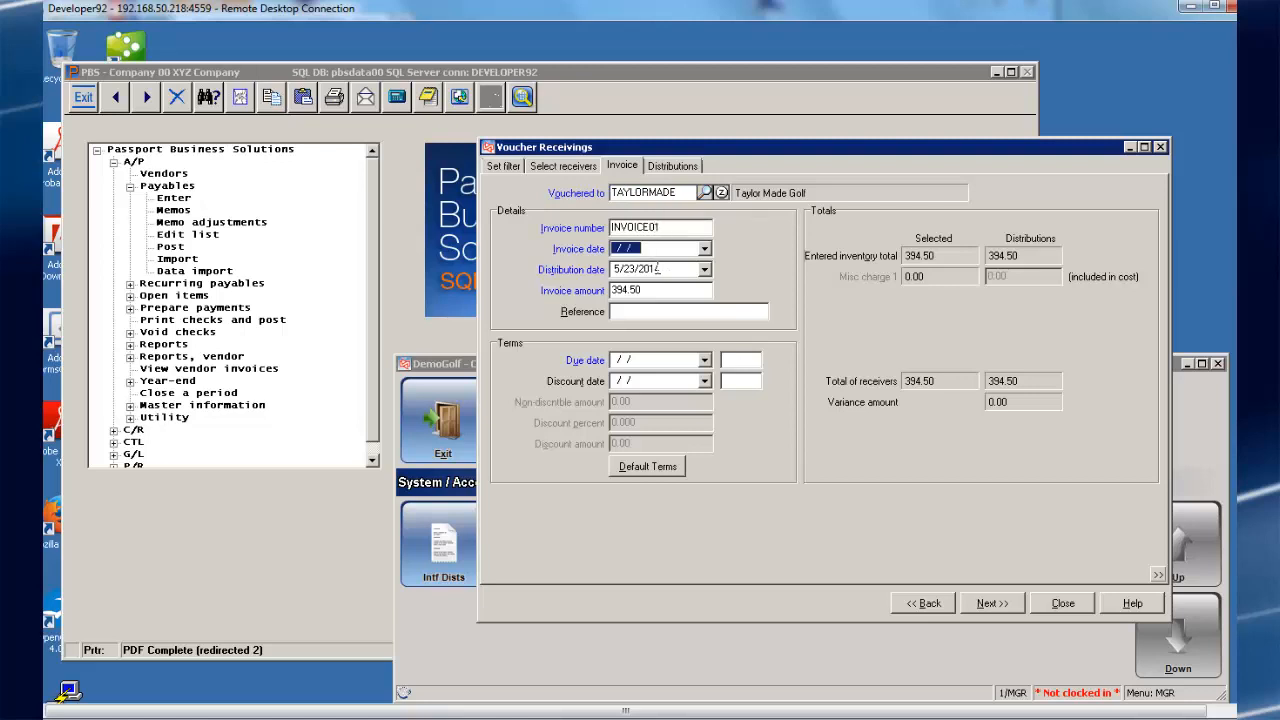
click(648, 466)
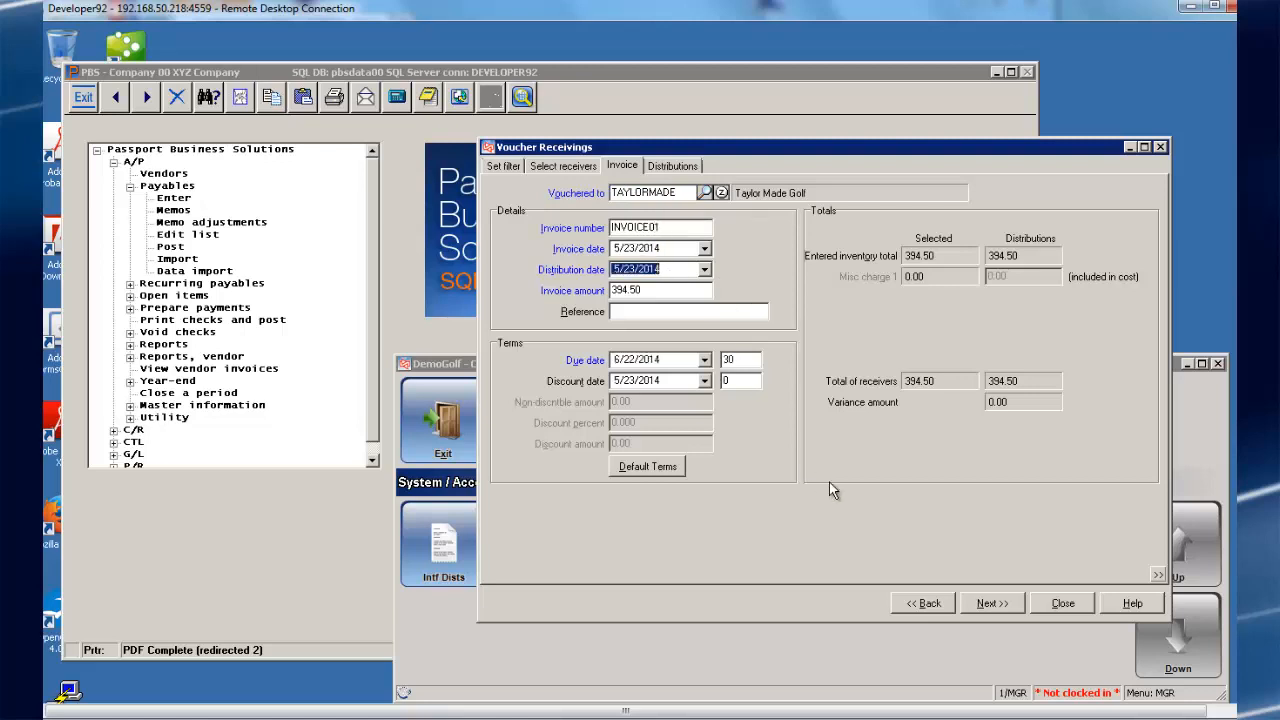
click(672, 164)
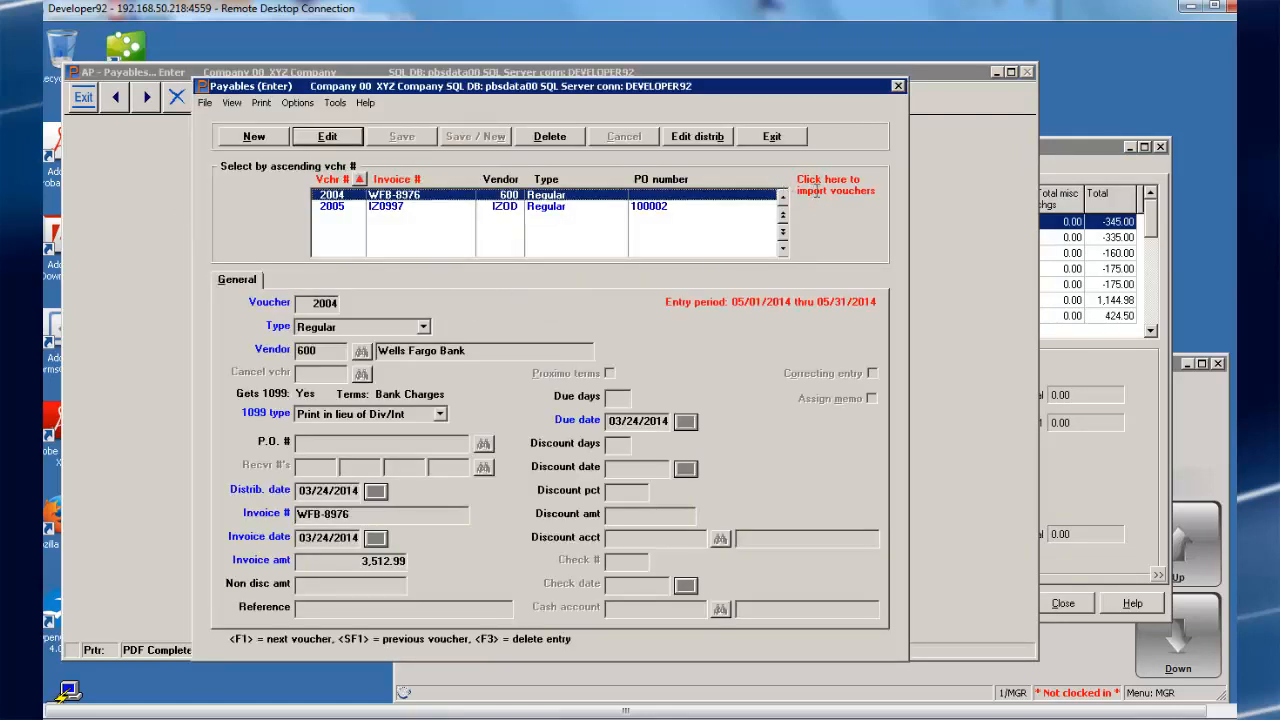
Run the payables voucher import, confirming existing vouchers, and send the import report to the PDF printer.
click(836, 184)
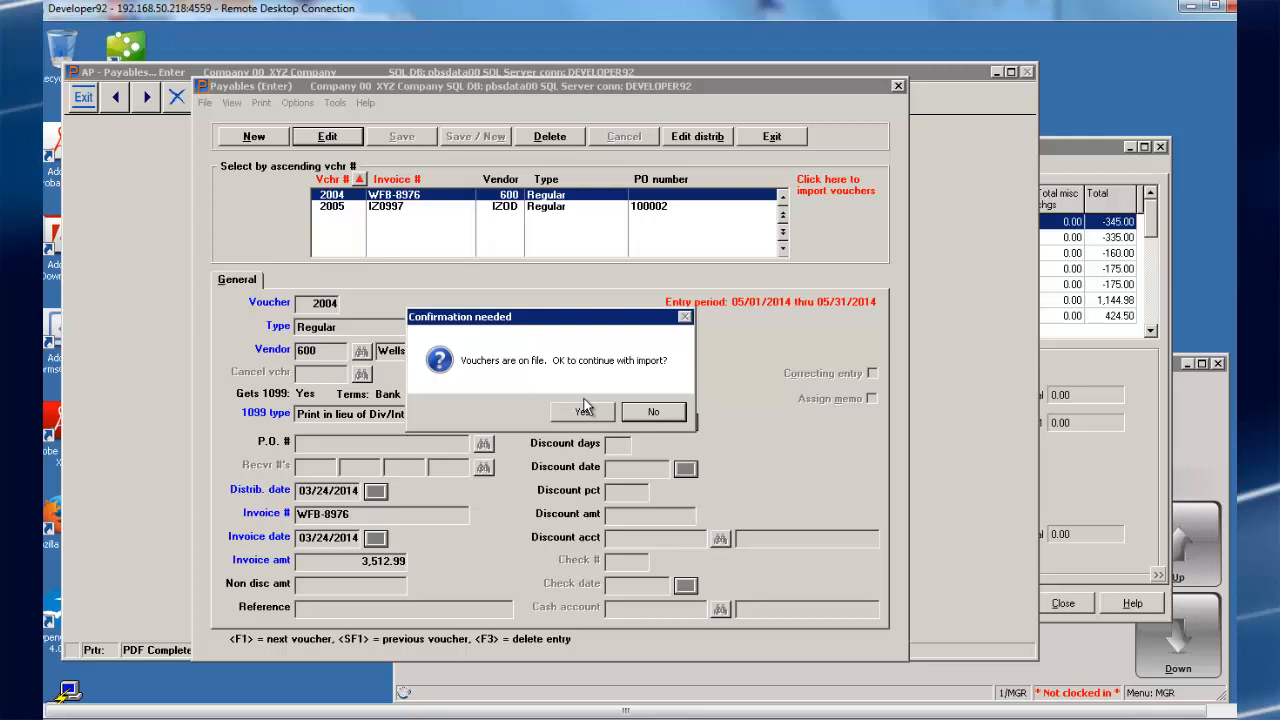
click(584, 412)
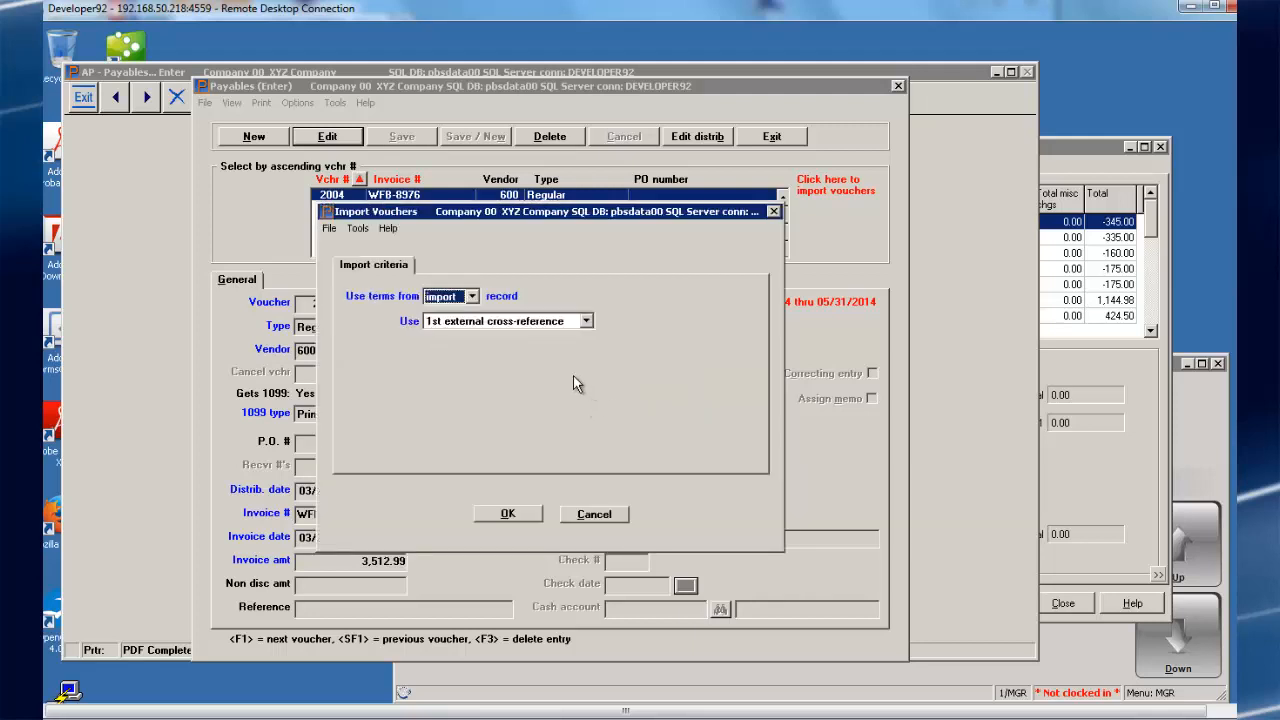
click(508, 512)
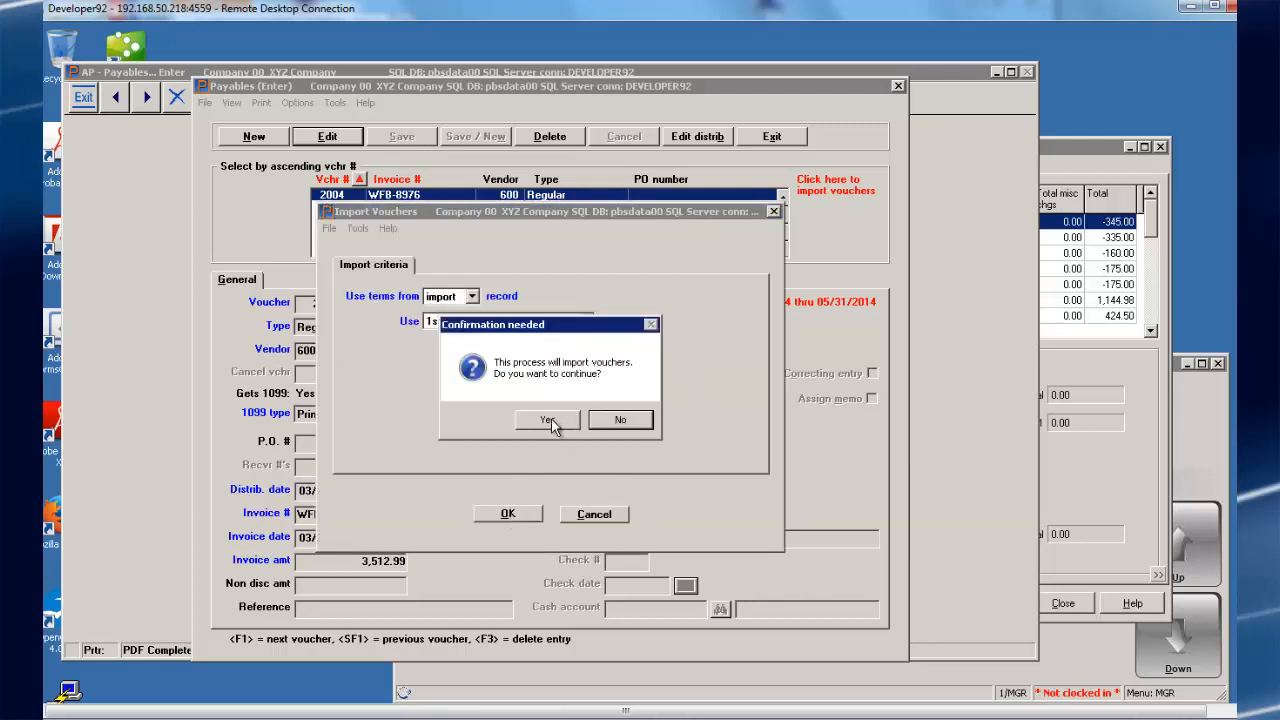
click(548, 420)
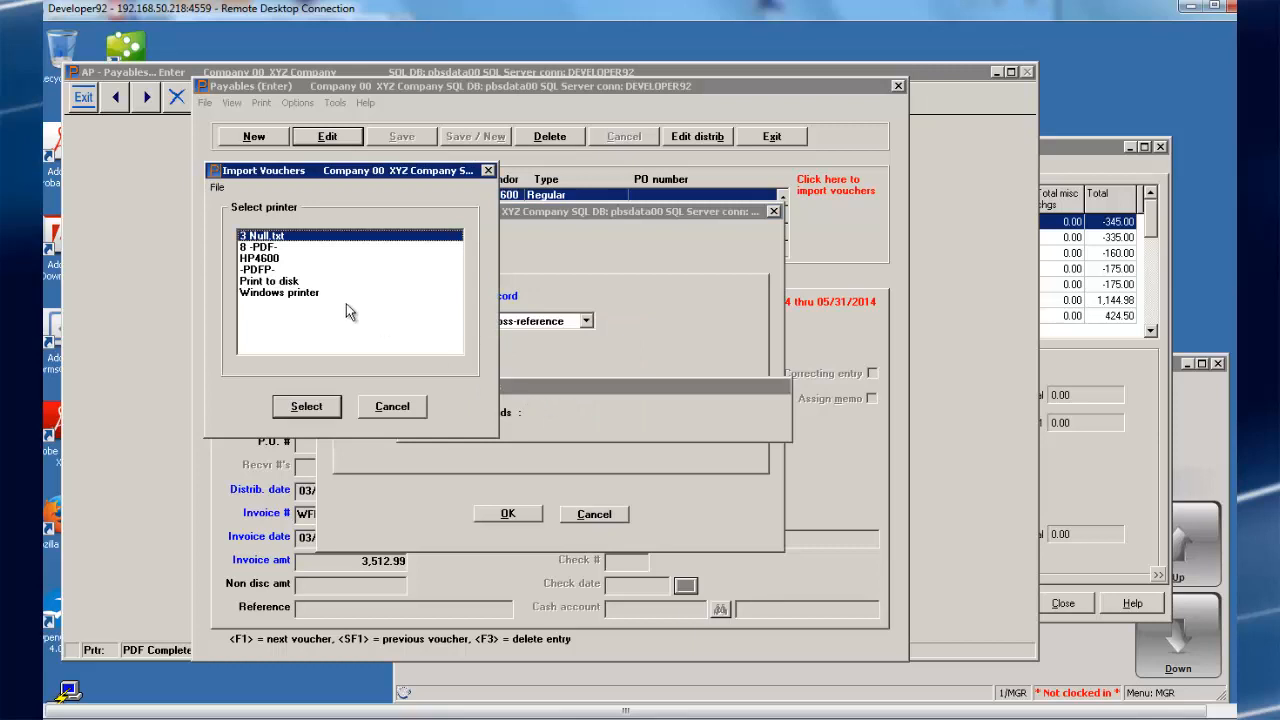
click(306, 404)
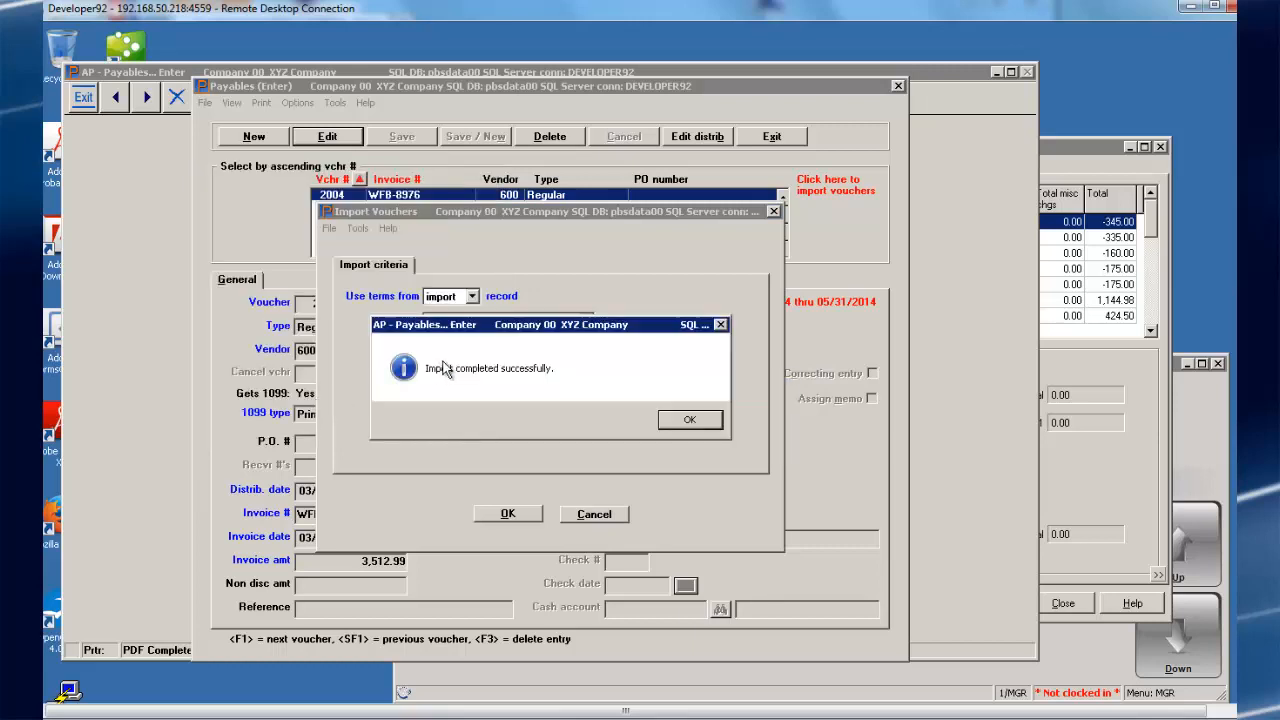
click(688, 418)
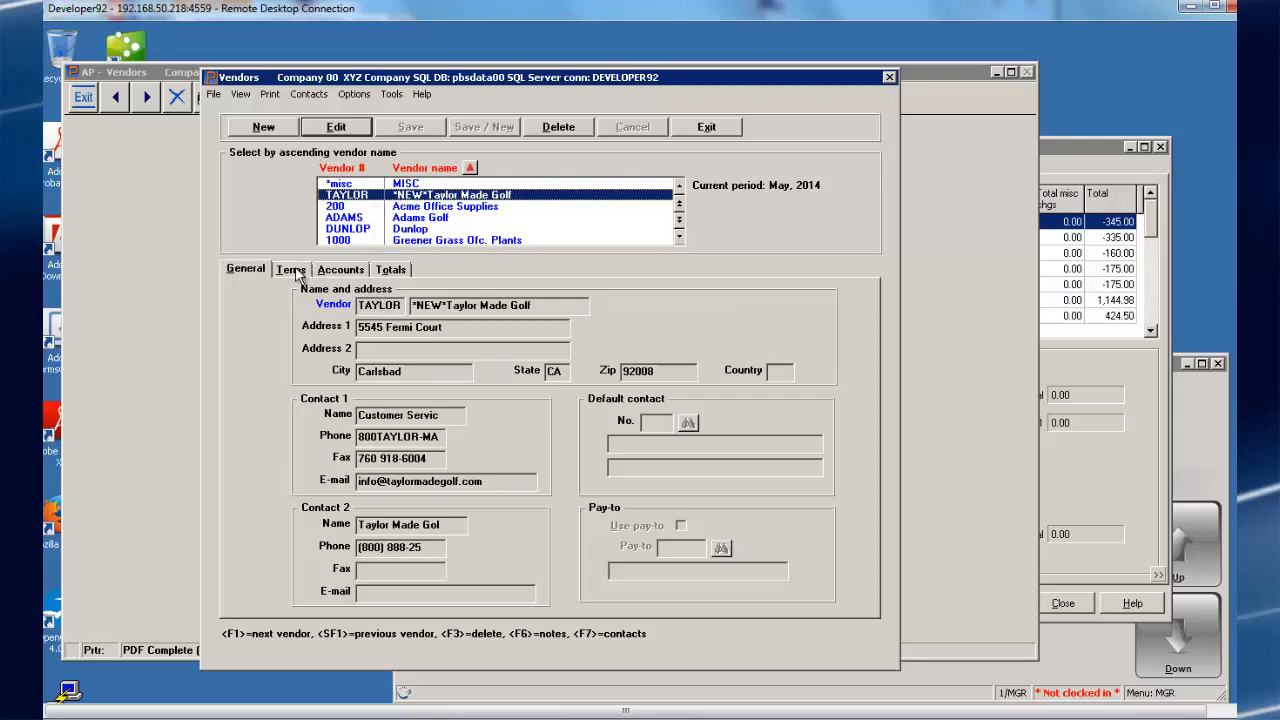
mouse_move(296, 308)
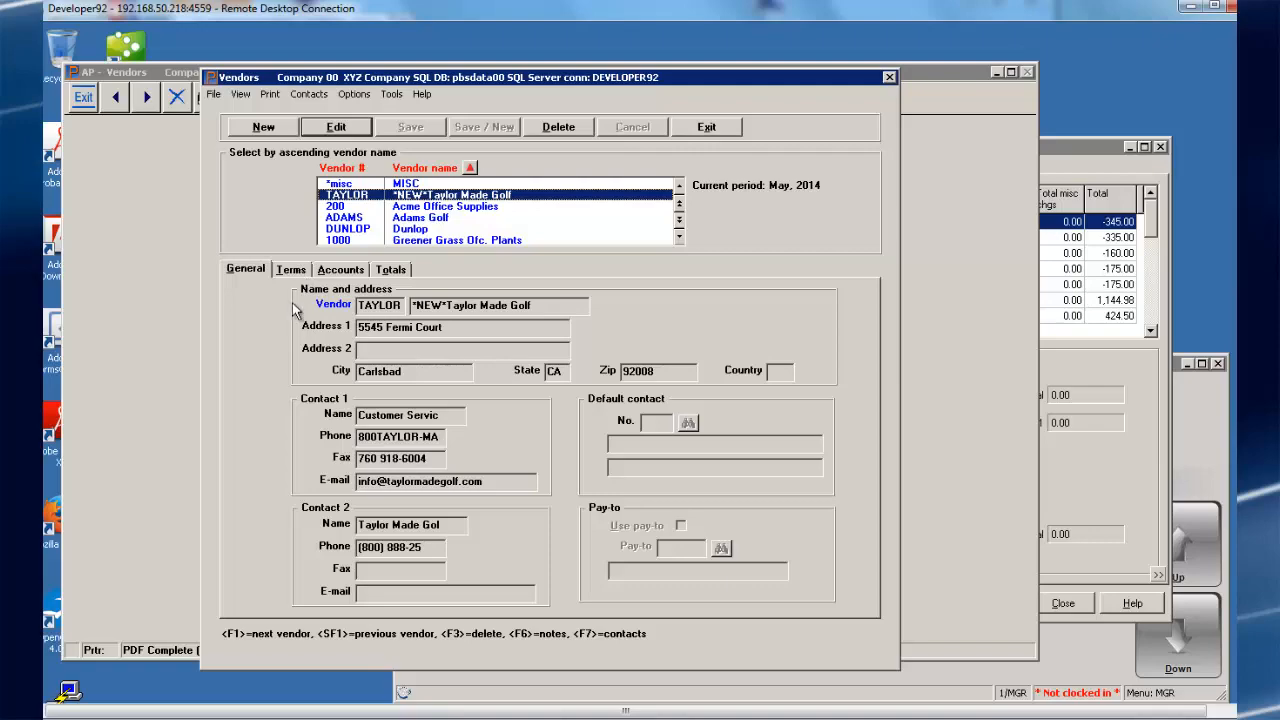
mouse_move(330, 278)
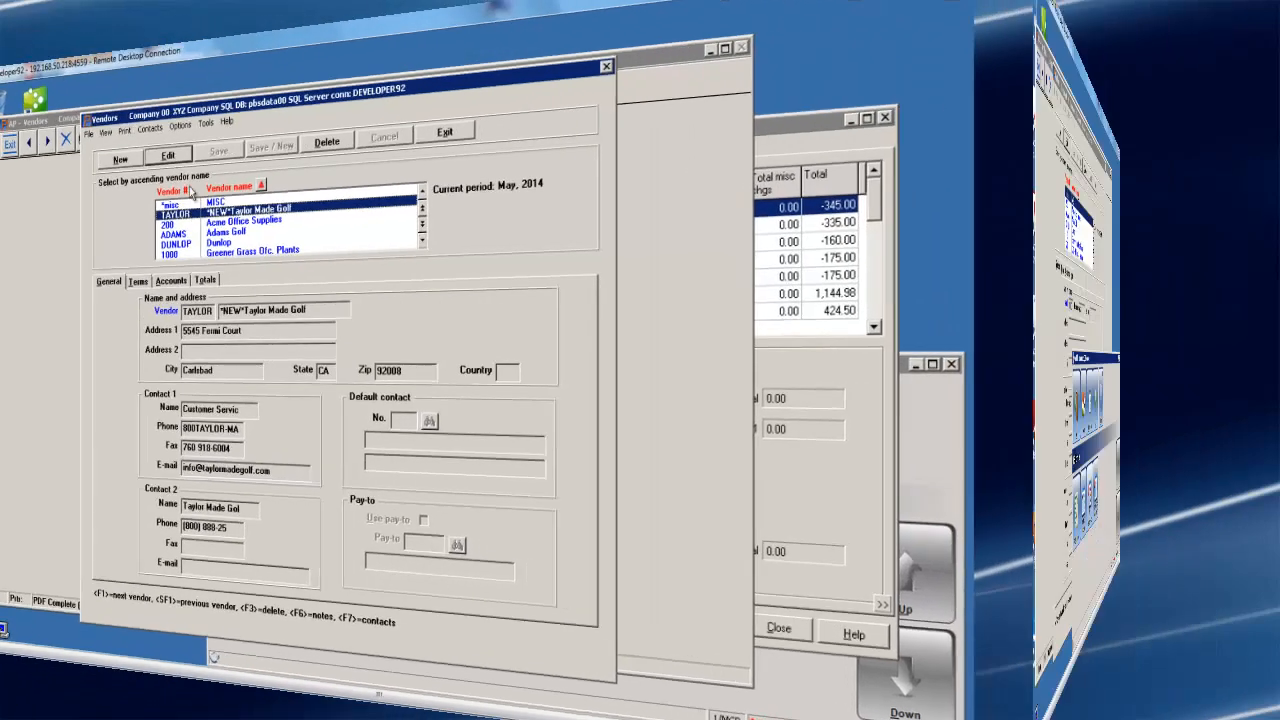
Start Create vendors from the PBS interface menu, keeping Create From 'CP to PBS' and 'Both'.
click(624, 544)
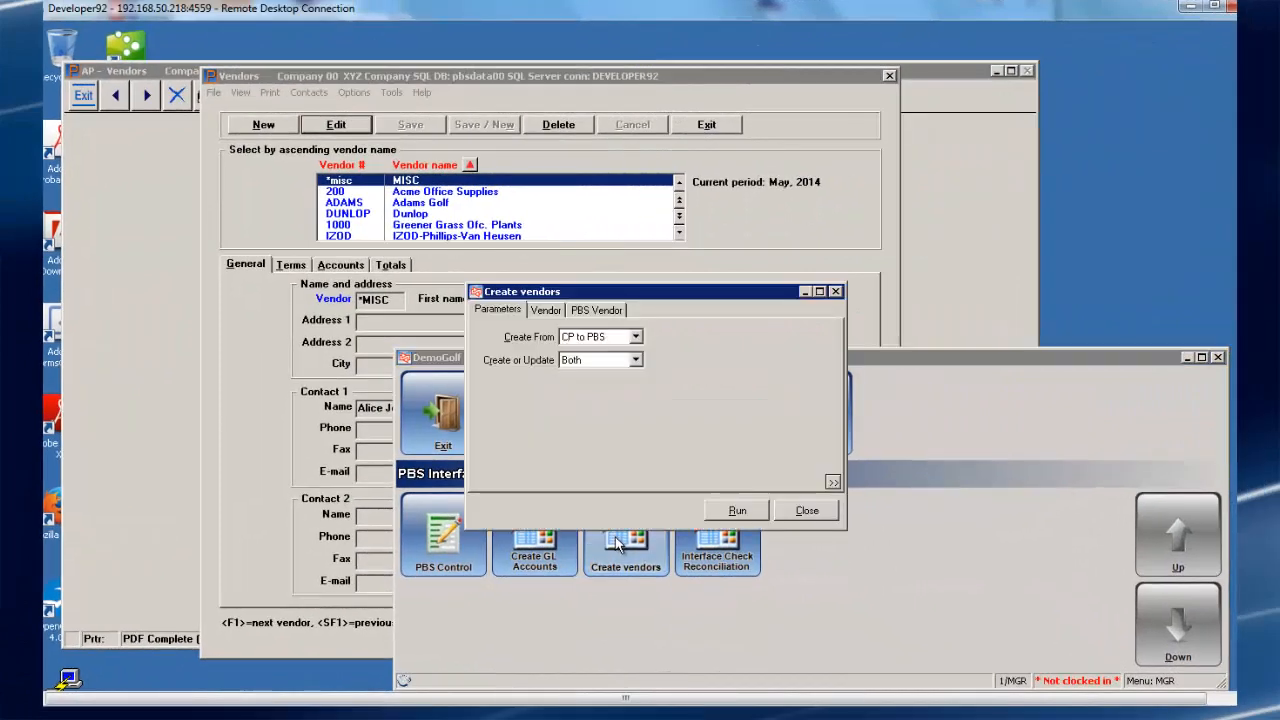
mouse_move(692, 432)
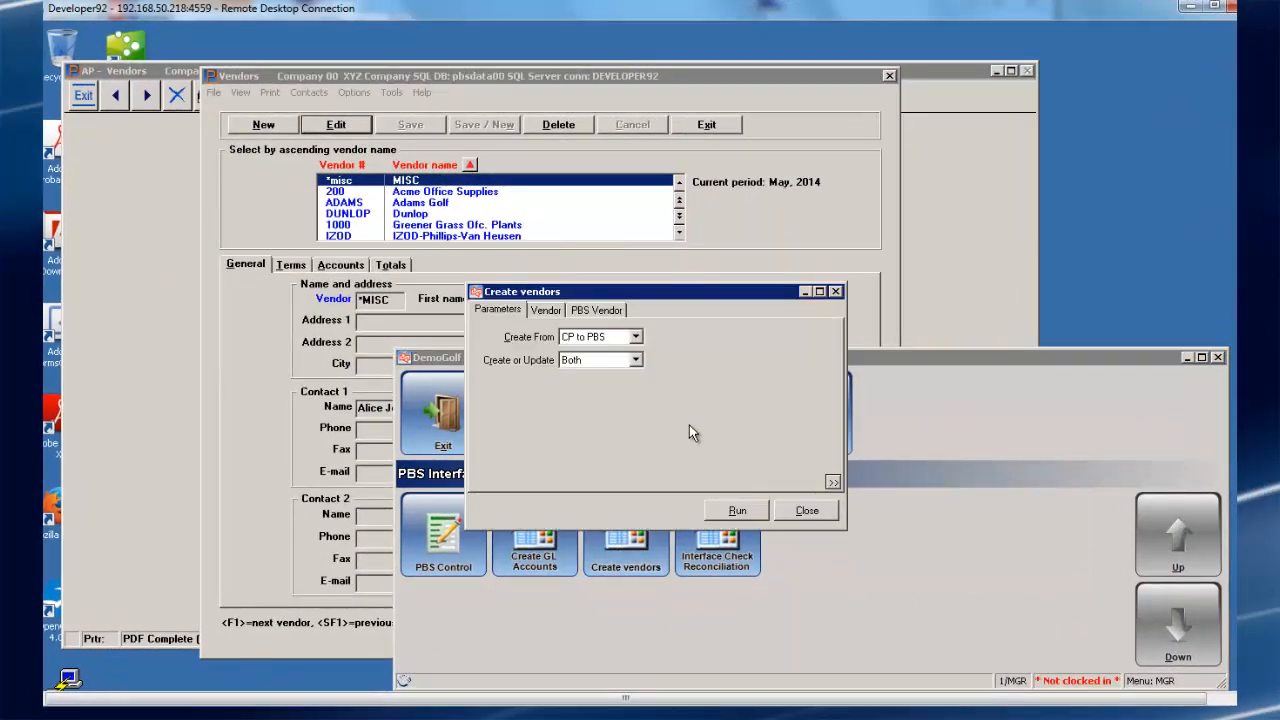
mouse_move(538, 346)
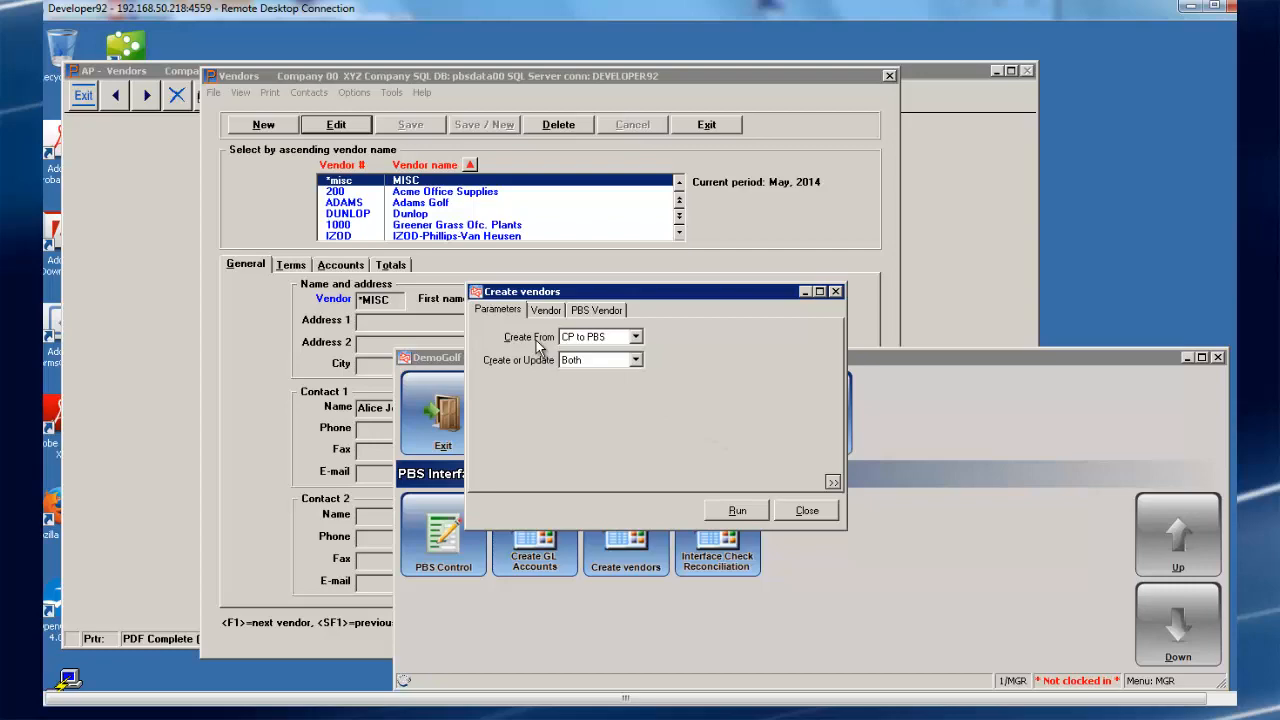
mouse_move(628, 344)
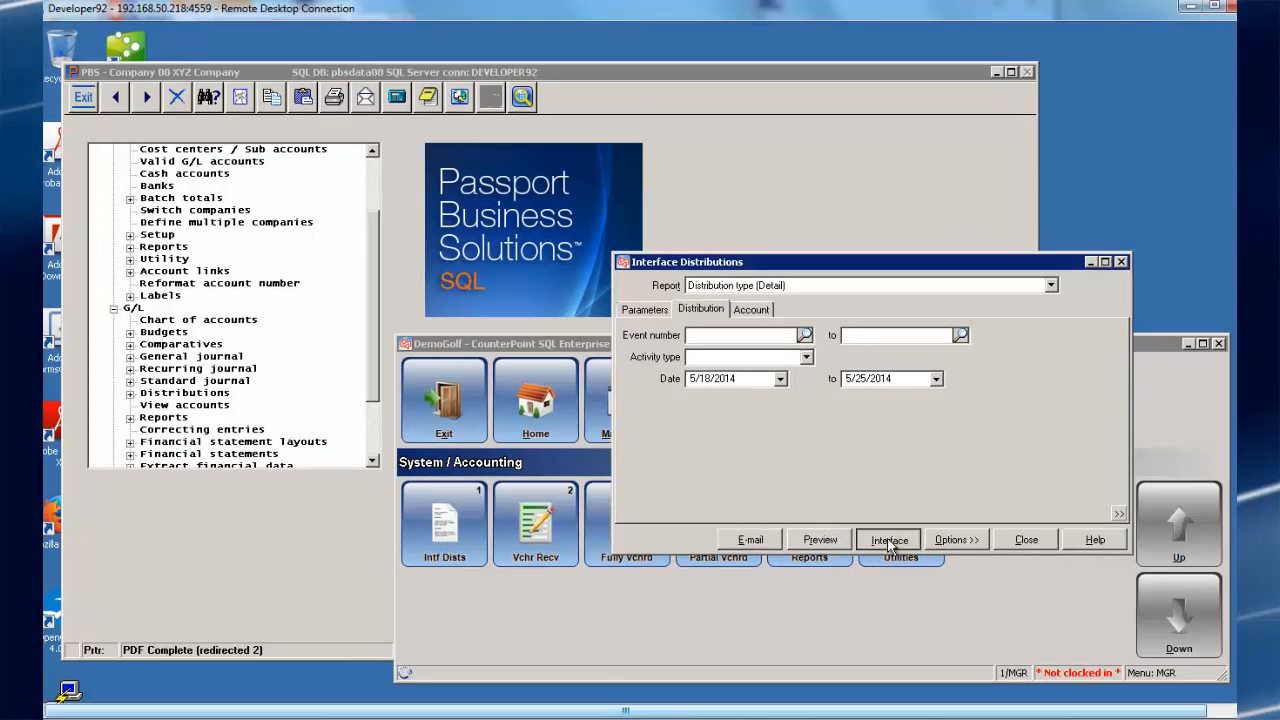
Interface the 5/10/2014–5/25/2014 distributions to PBS, adding 4 records.
click(888, 540)
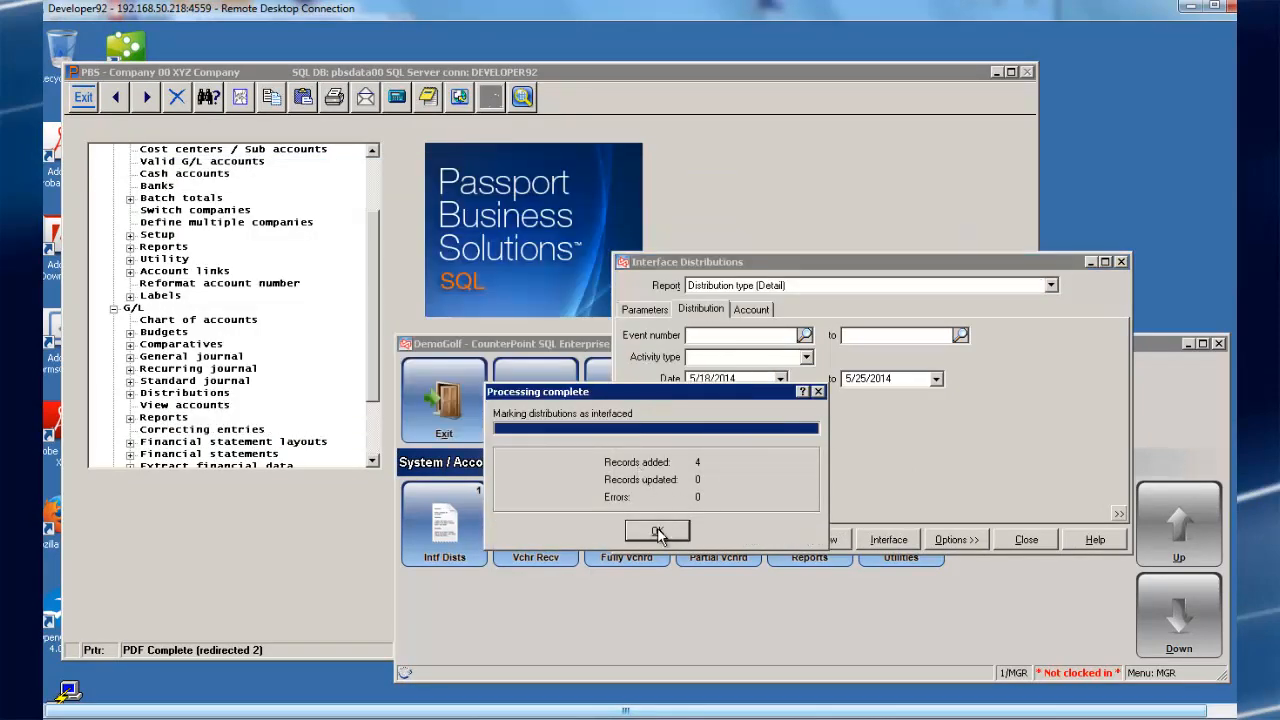
Dismiss the processing results and start importing the interfaced distributions in G/L distribution entry.
click(656, 530)
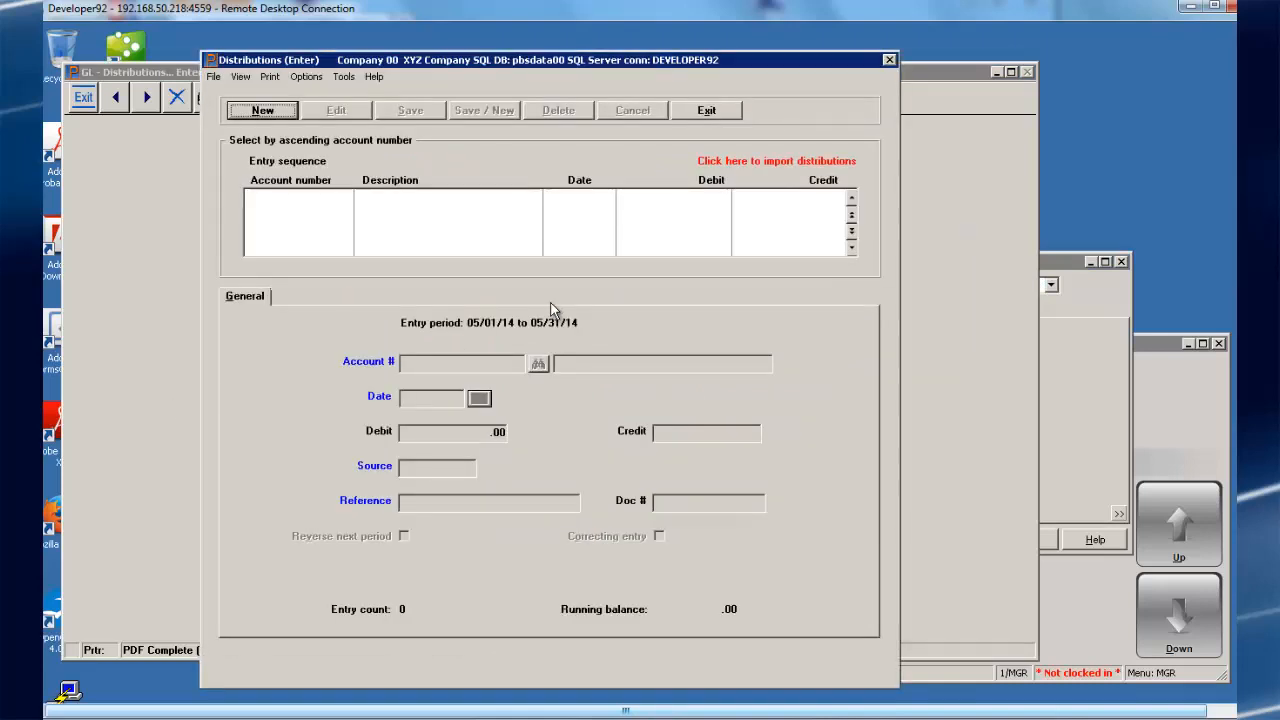
mouse_move(764, 162)
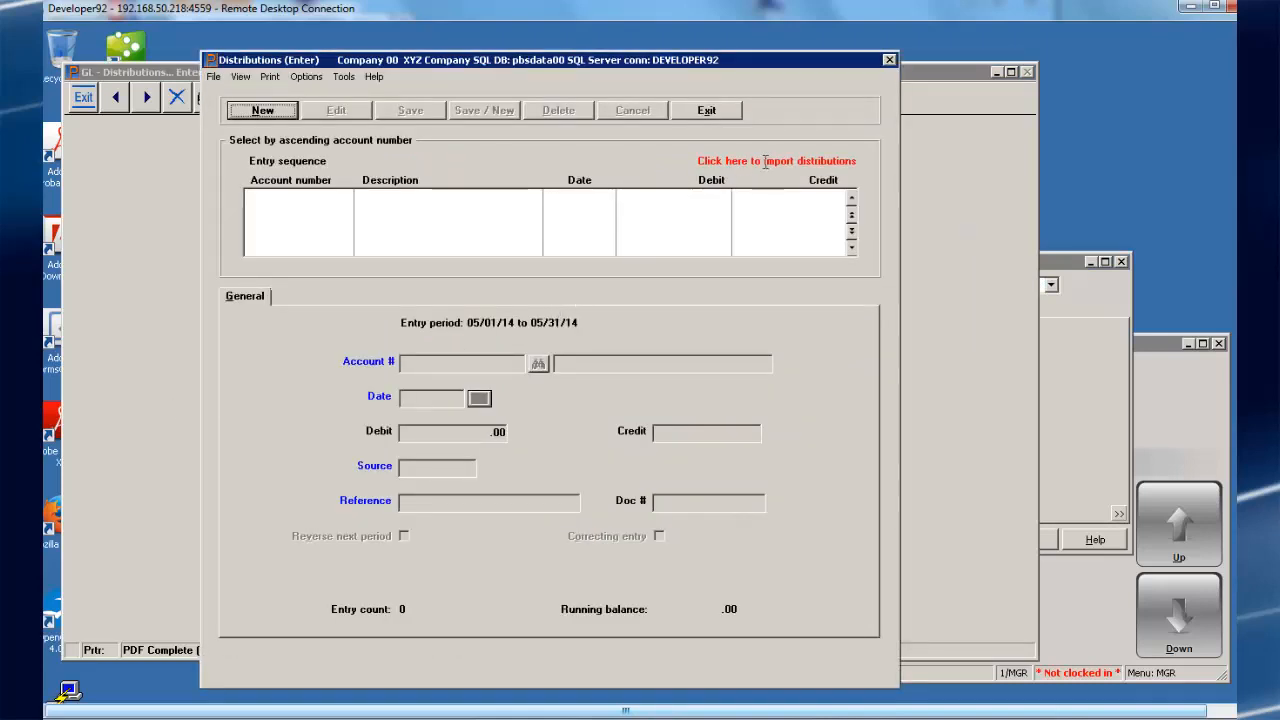
click(776, 160)
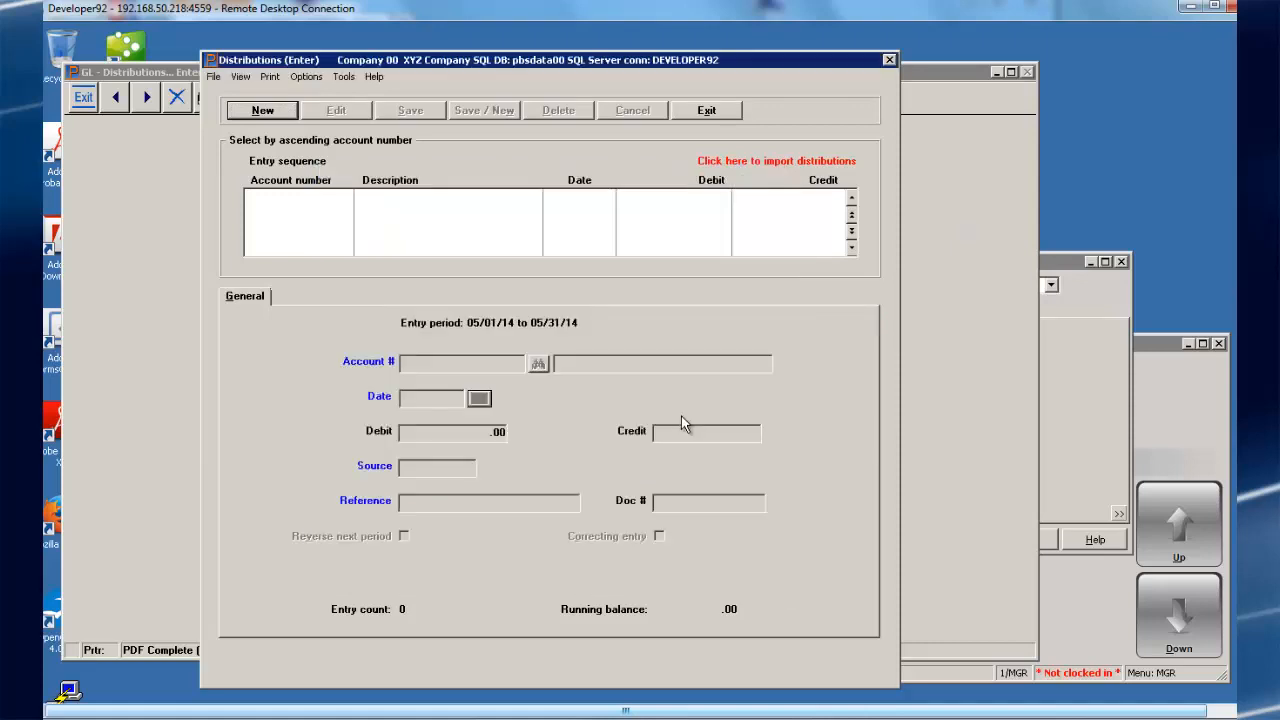
click(776, 160)
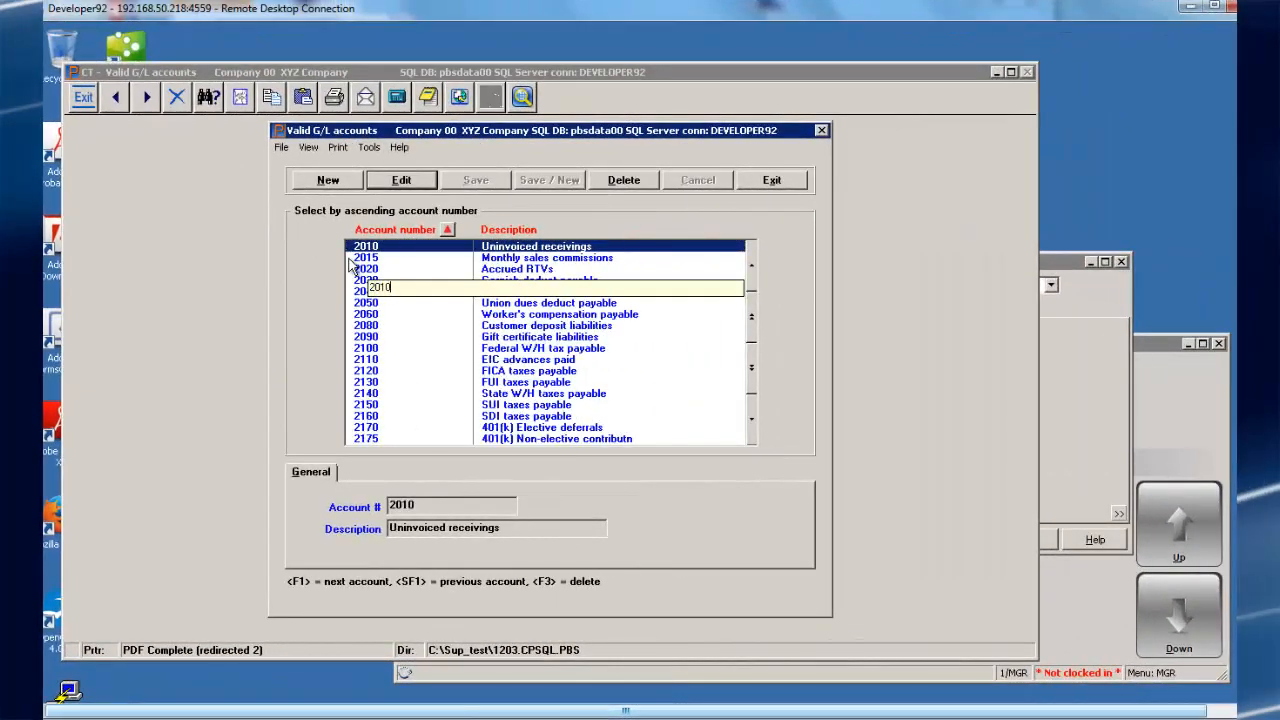
mouse_move(764, 224)
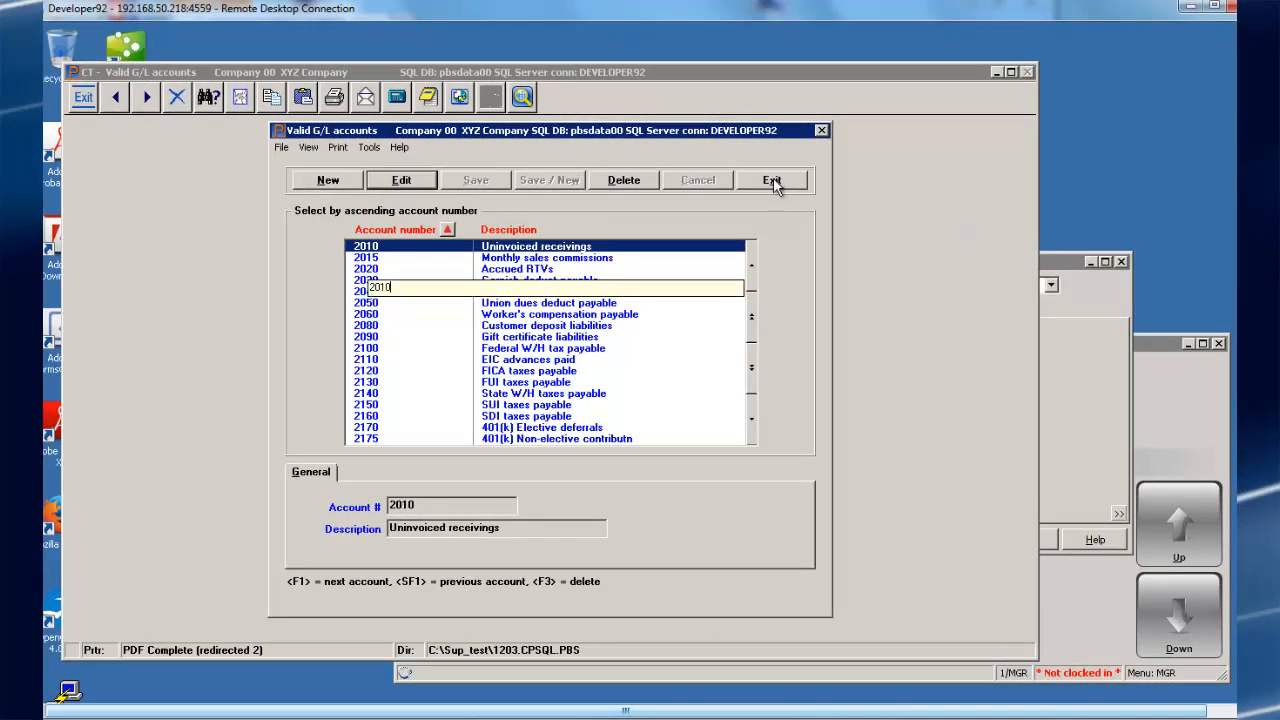
Exit the valid G/L accounts list after checking account 2010 Uninvoiced receivings.
click(772, 180)
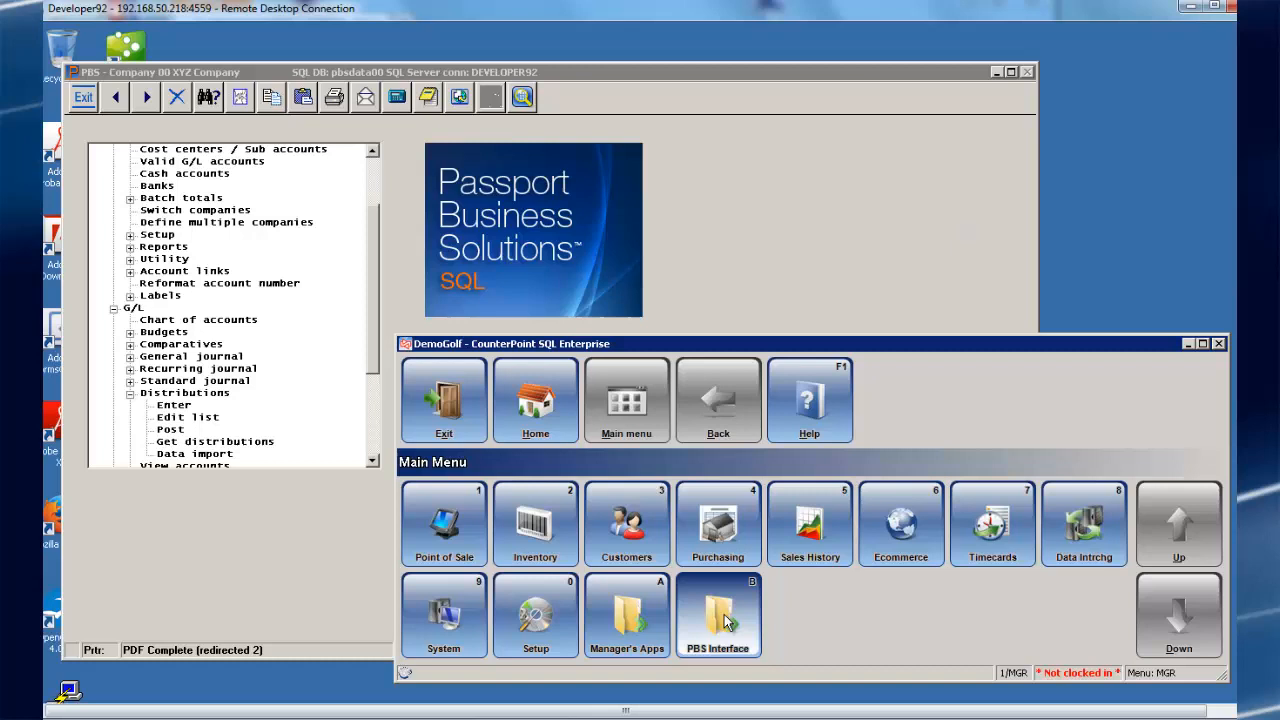
Show the PBS Interface functions menu from the CounterPoint Main Menu.
click(716, 616)
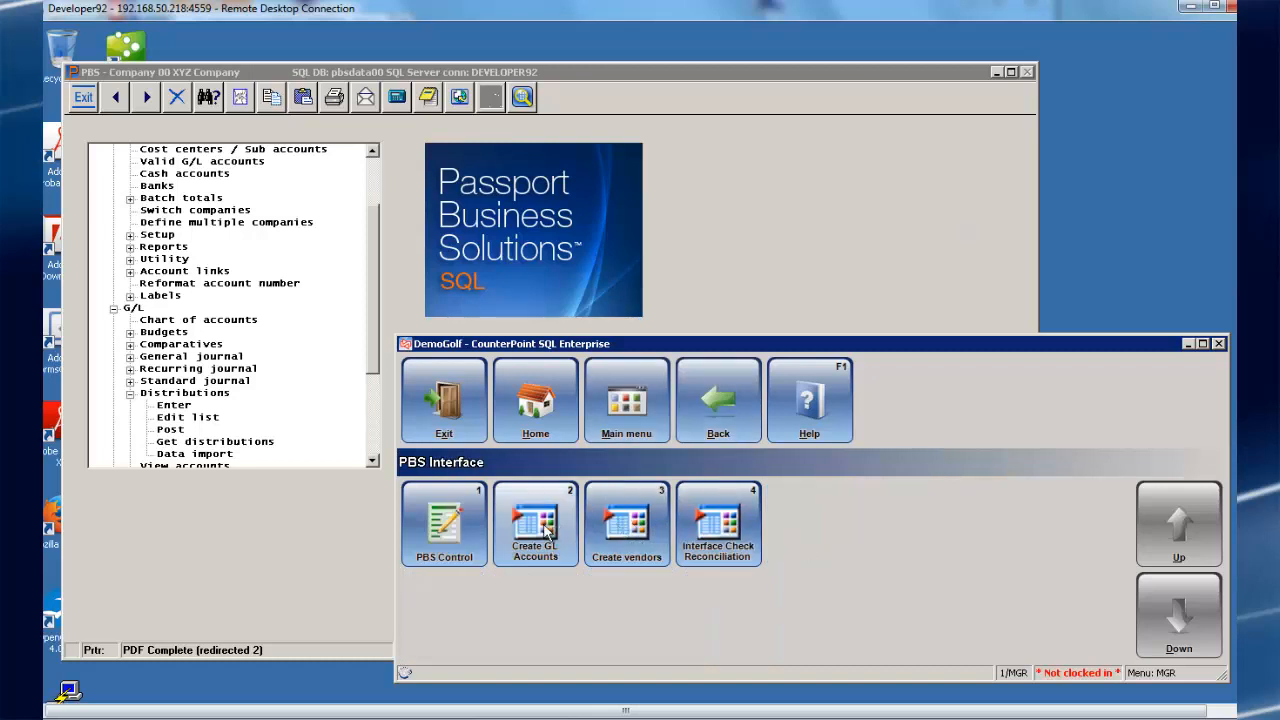
click(536, 522)
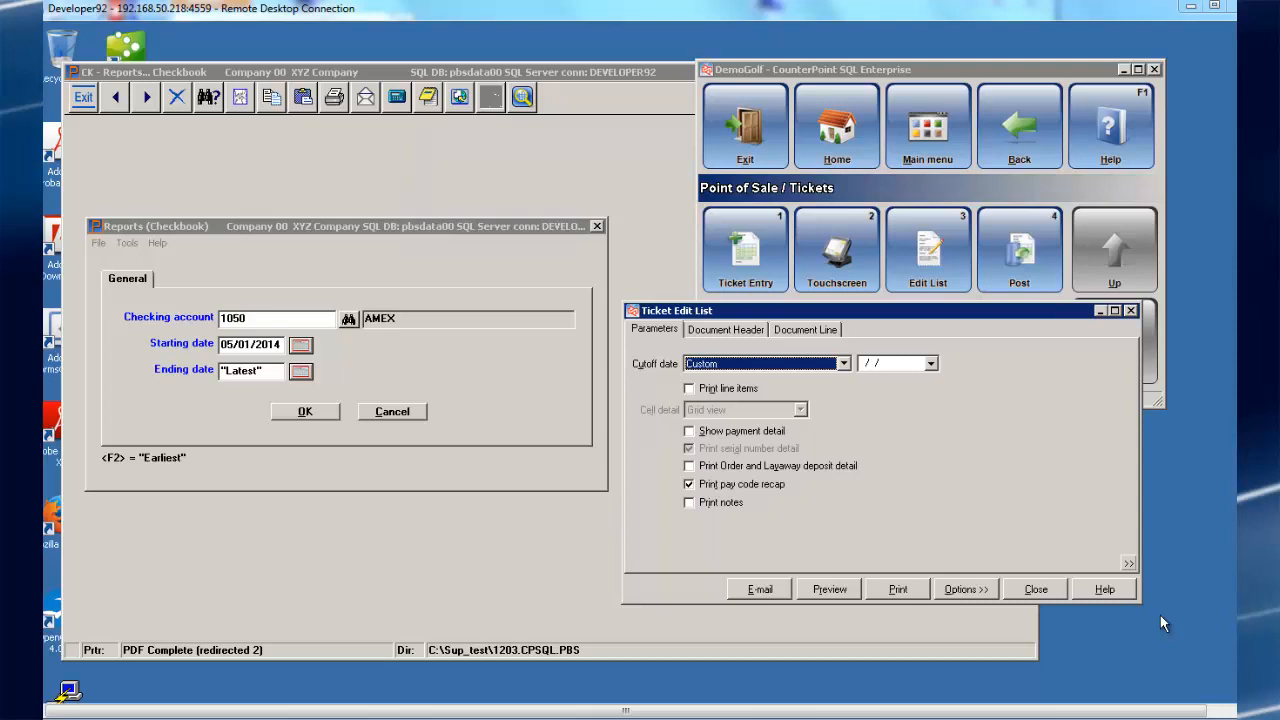
mouse_move(940, 396)
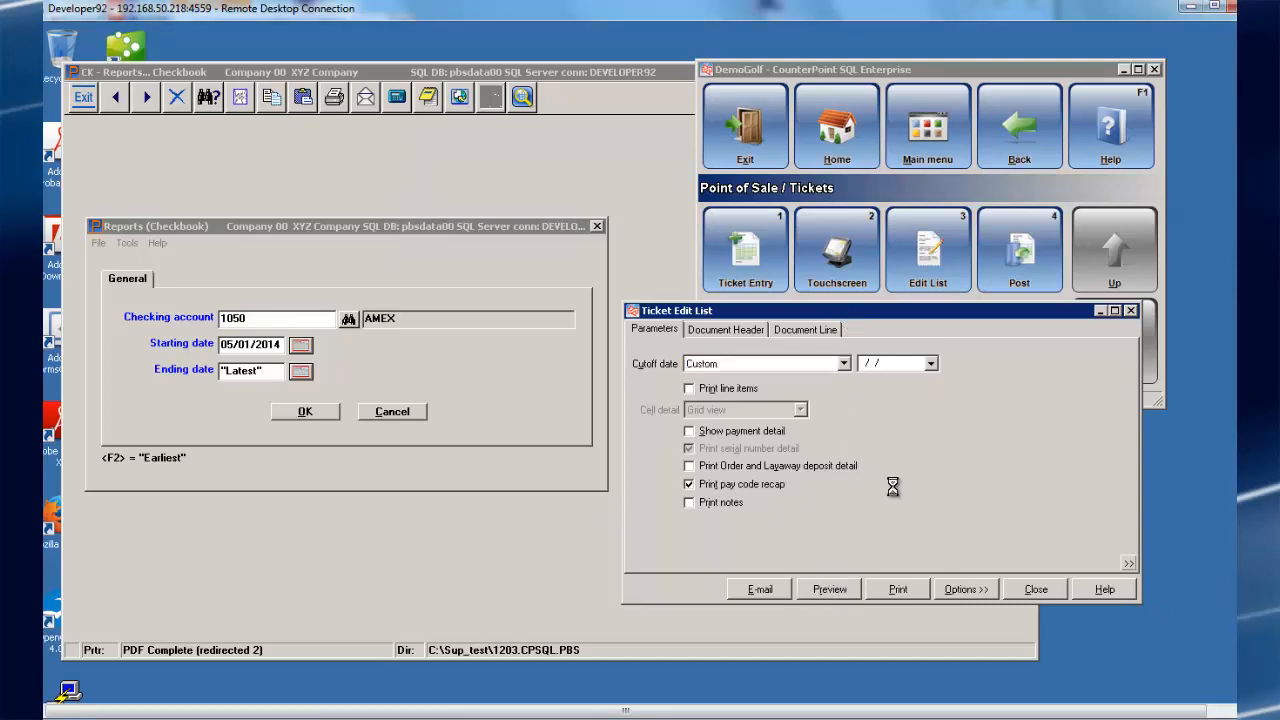
click(828, 588)
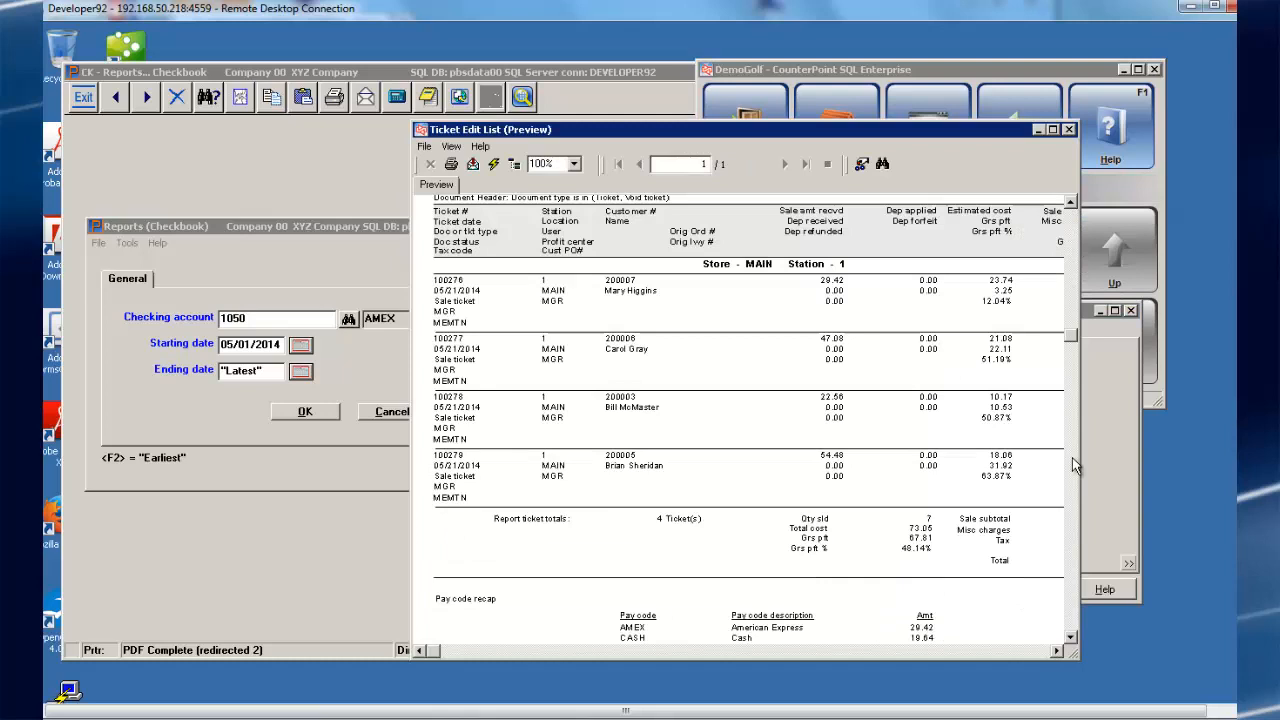
scroll(down, 3)
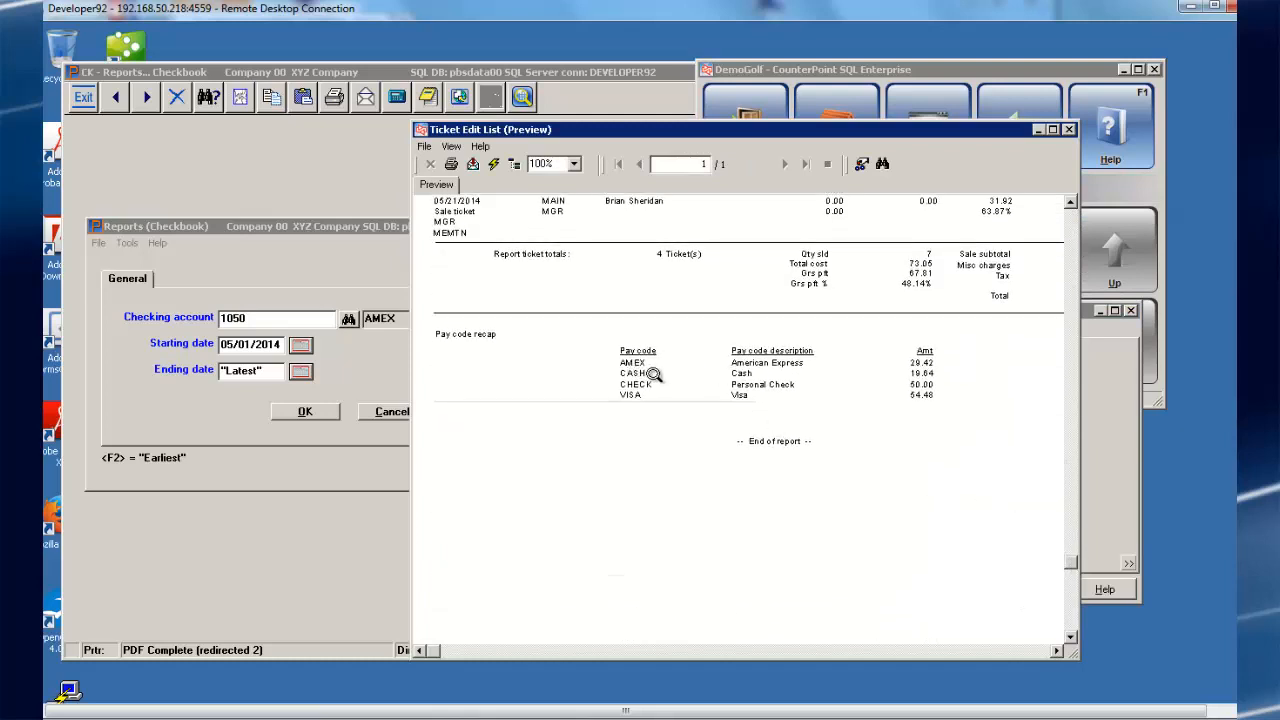
mouse_move(676, 400)
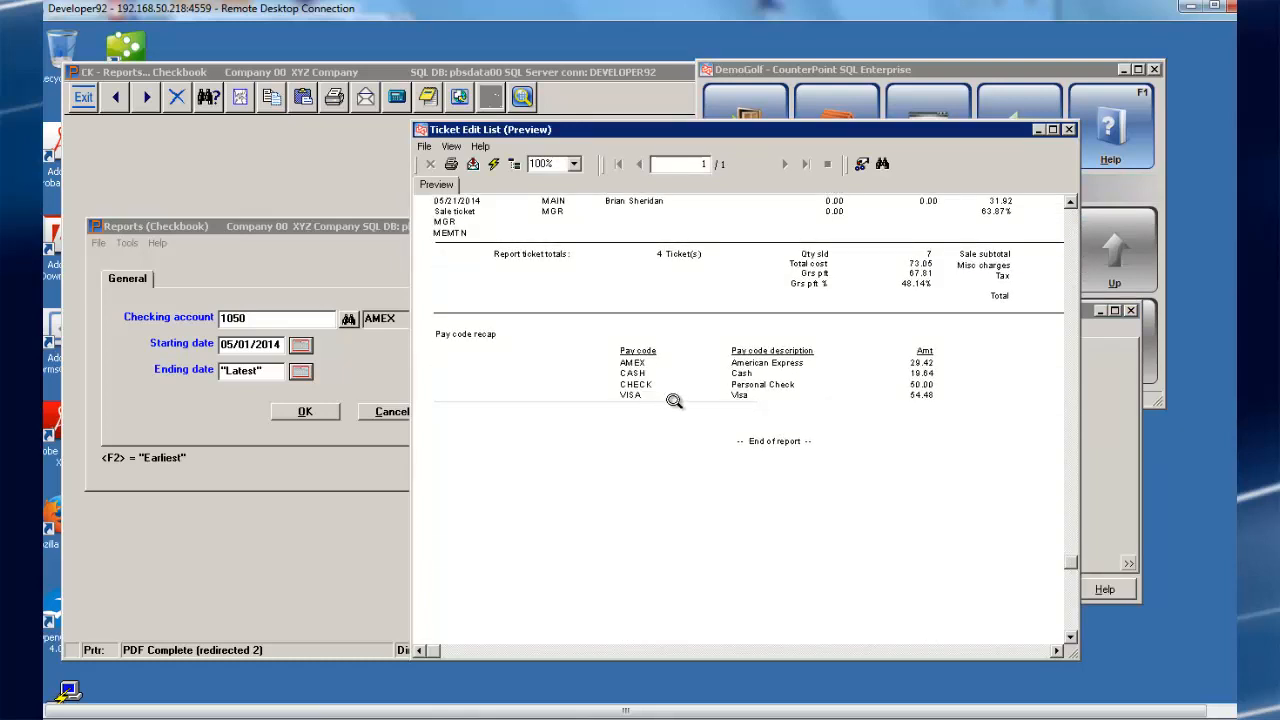
mouse_move(644, 364)
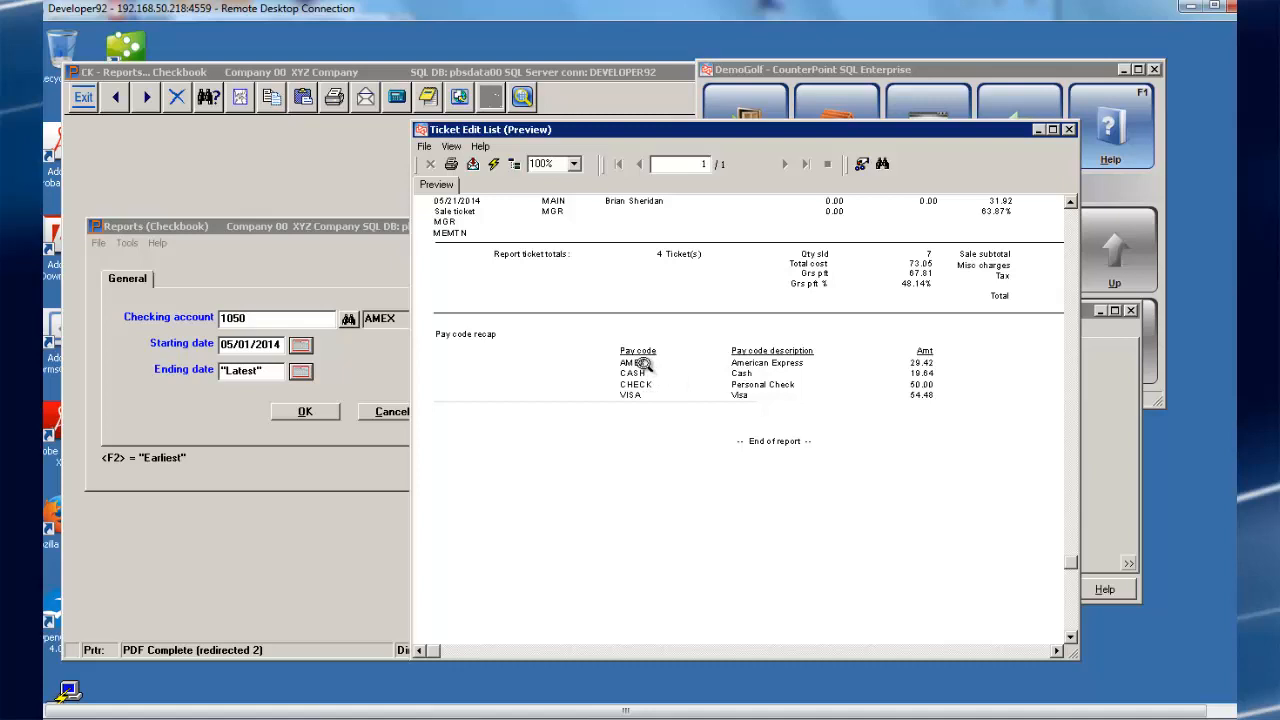
mouse_move(850, 376)
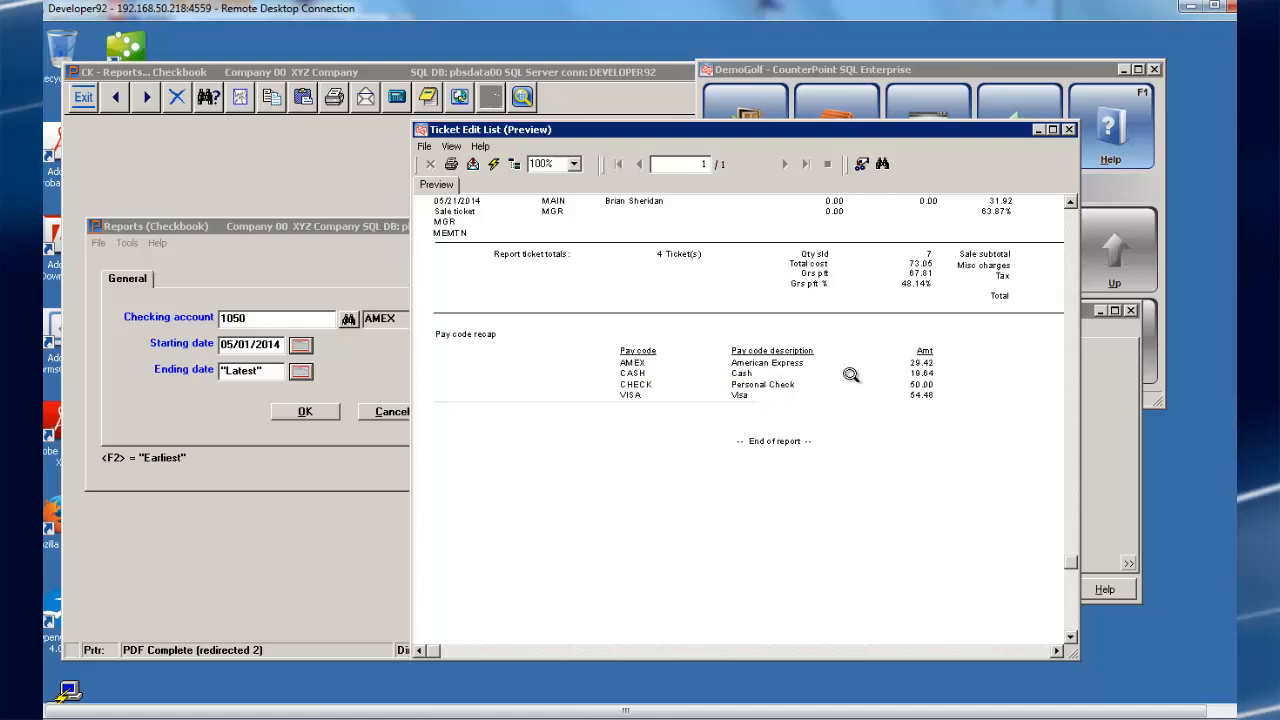
mouse_move(930, 368)
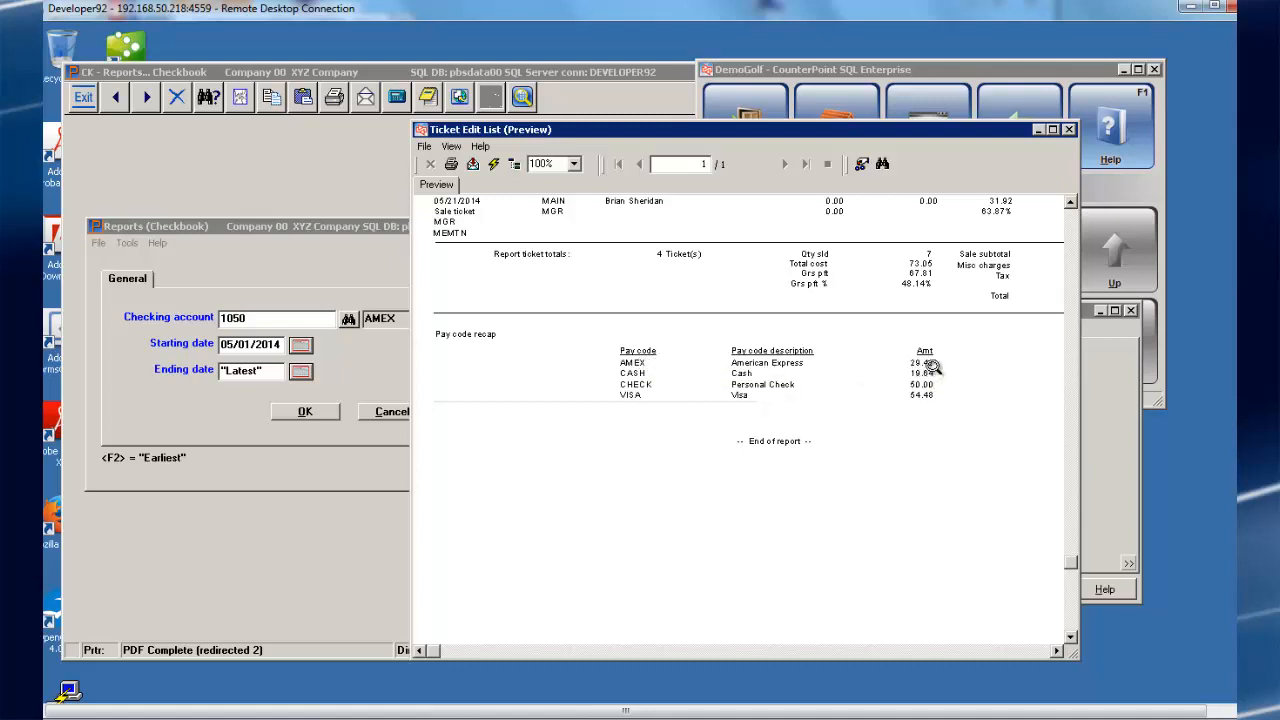
mouse_move(928, 370)
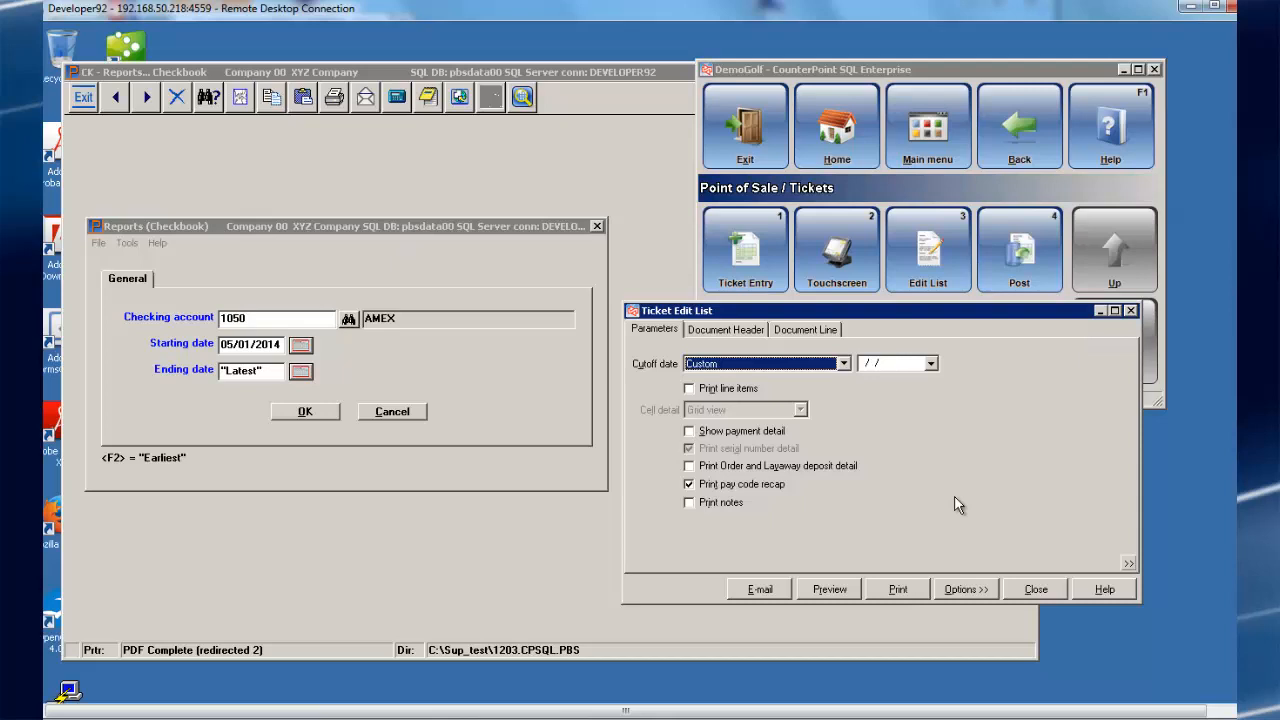
mouse_move(952, 492)
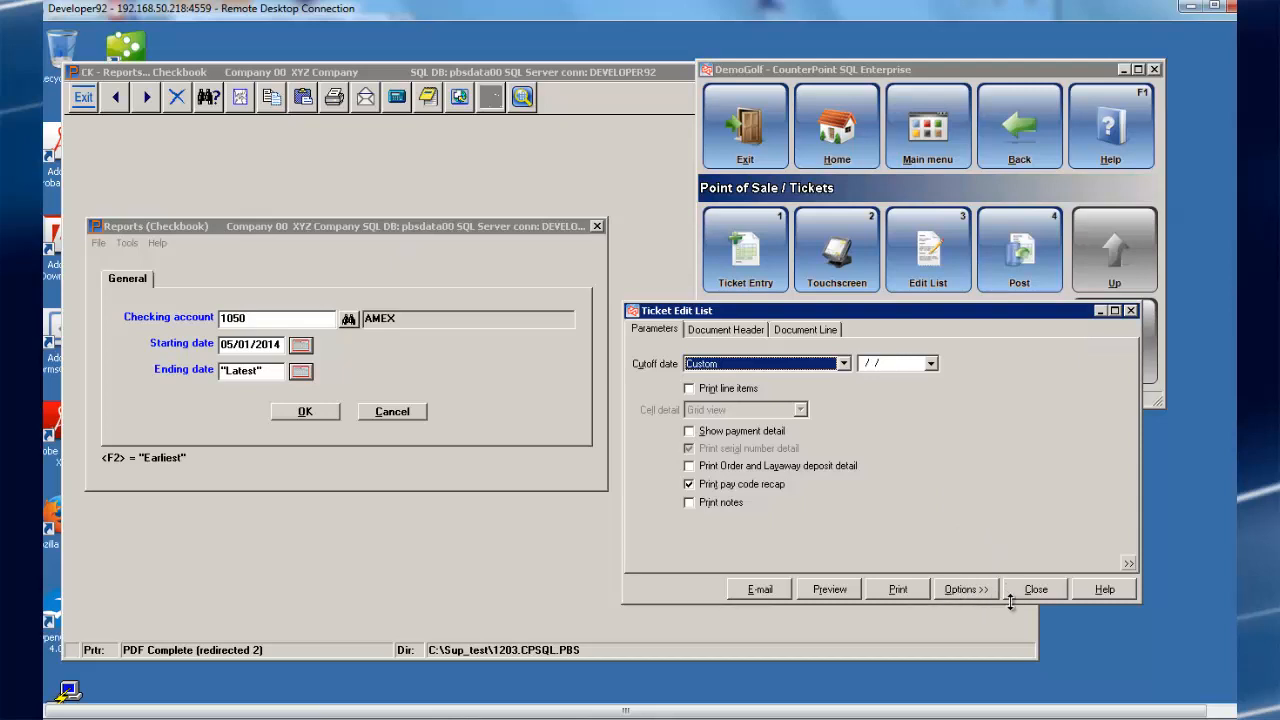
Close the edit list and start ticket posting with drawer 1 selected from the lookup.
click(1036, 588)
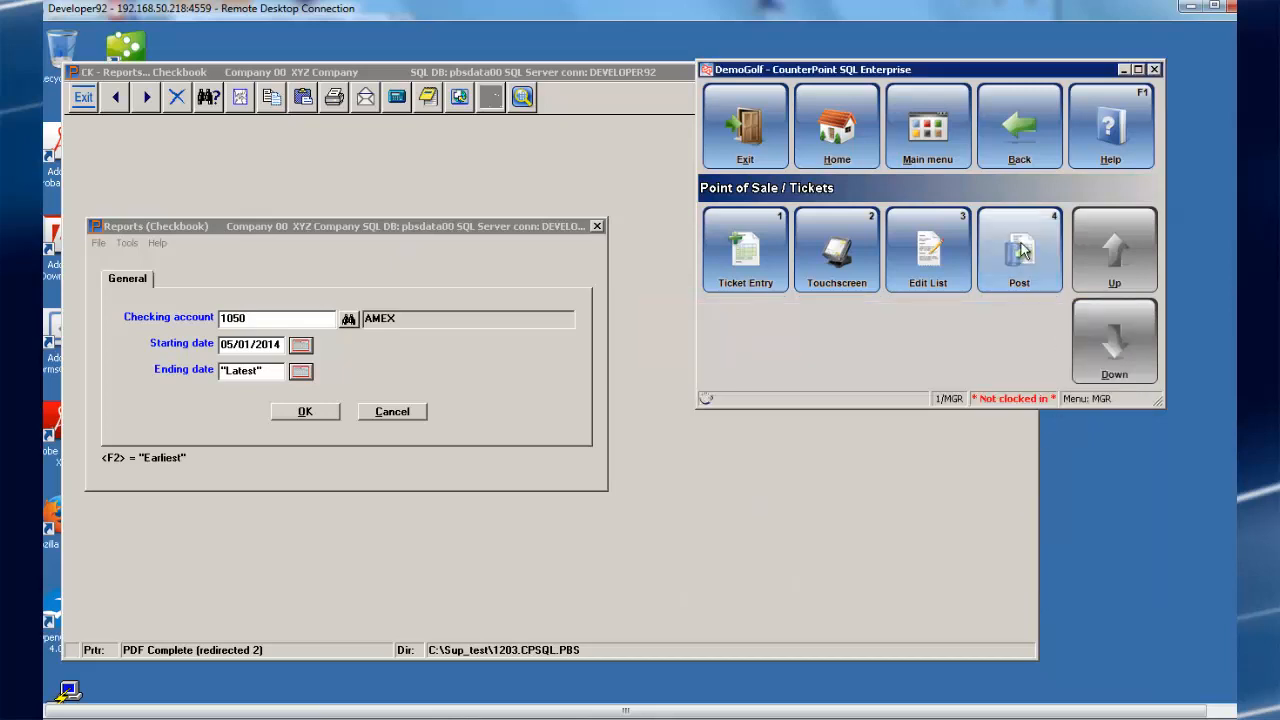
click(1018, 248)
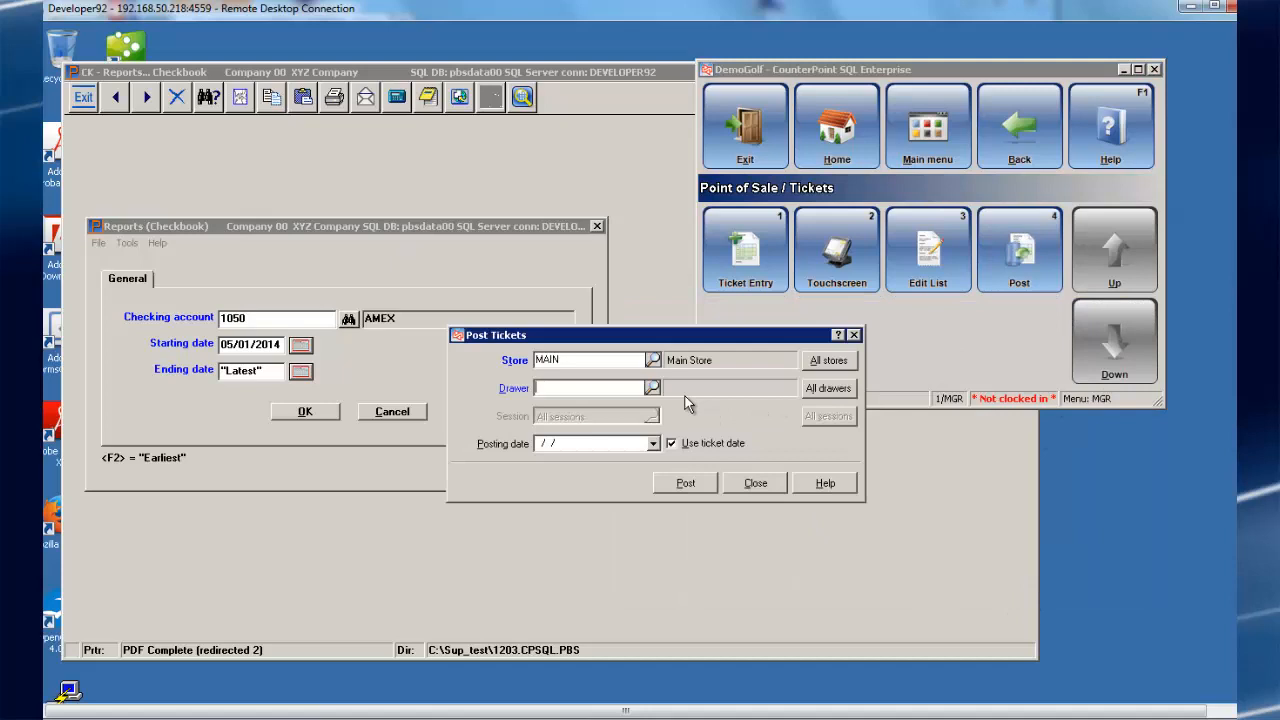
click(652, 388)
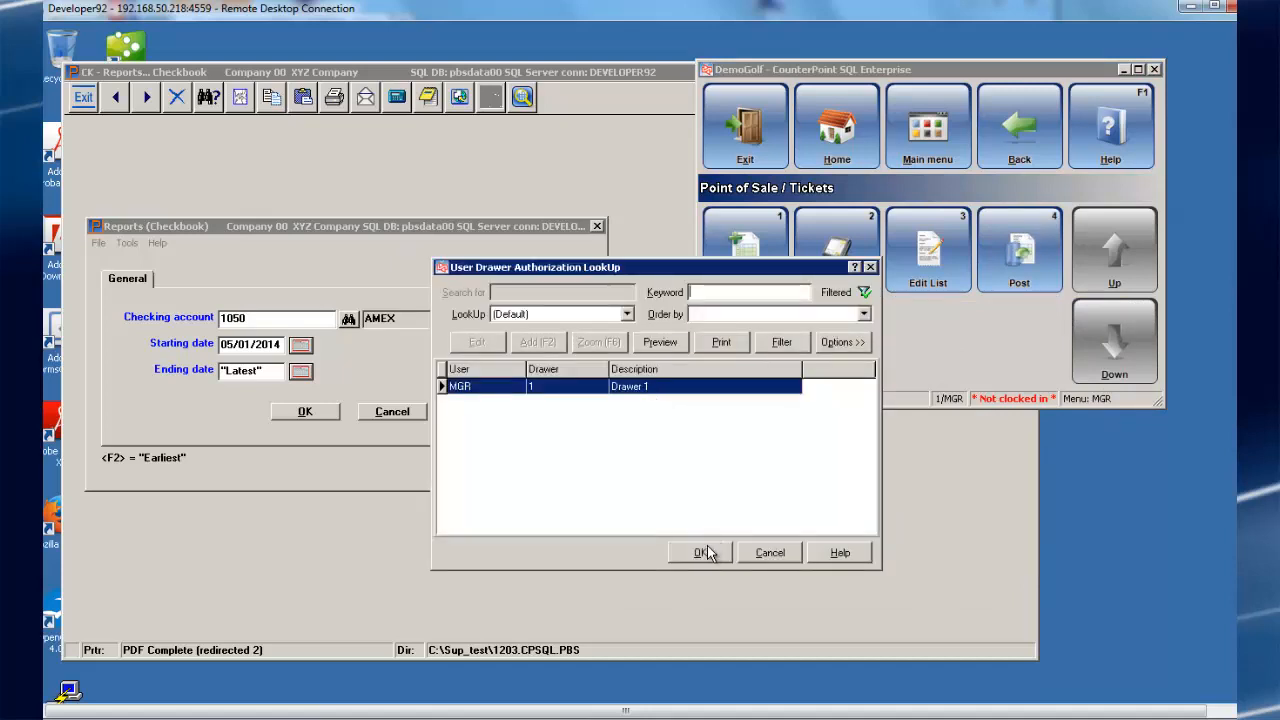
click(700, 552)
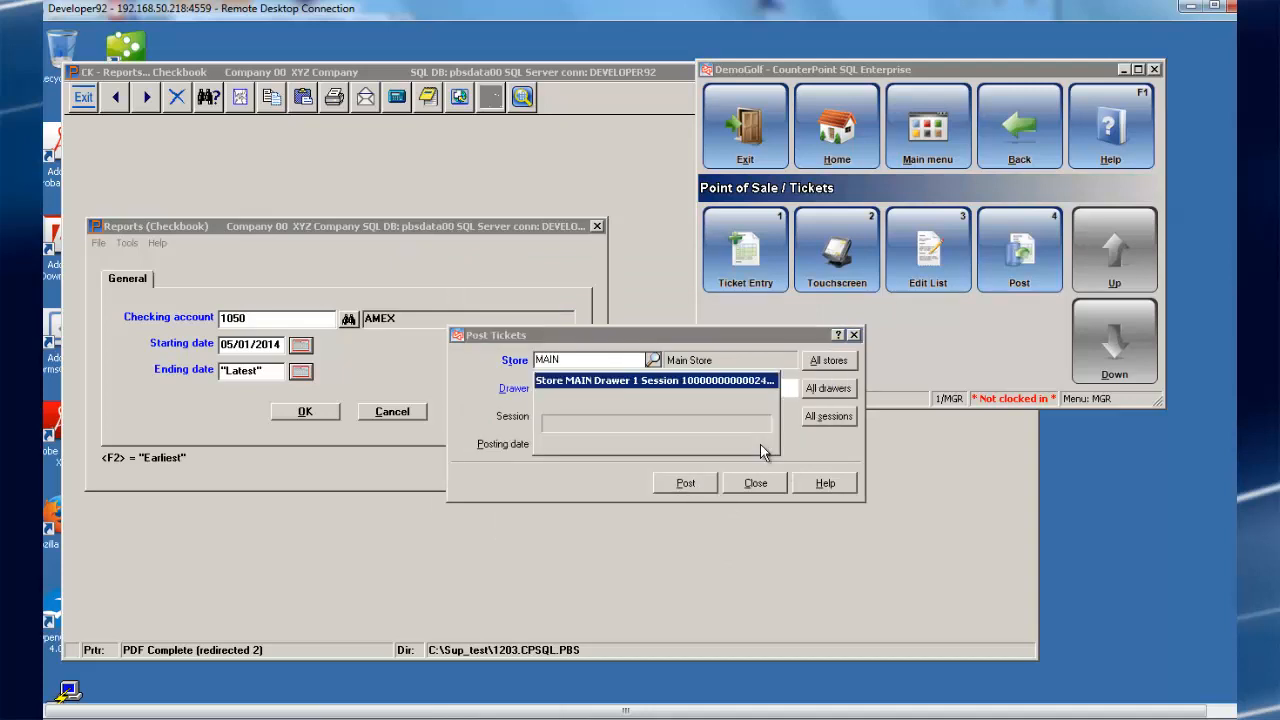
Post the drawer 1 tickets, skipping the Ticket Journal, so one session posts successfully.
click(684, 482)
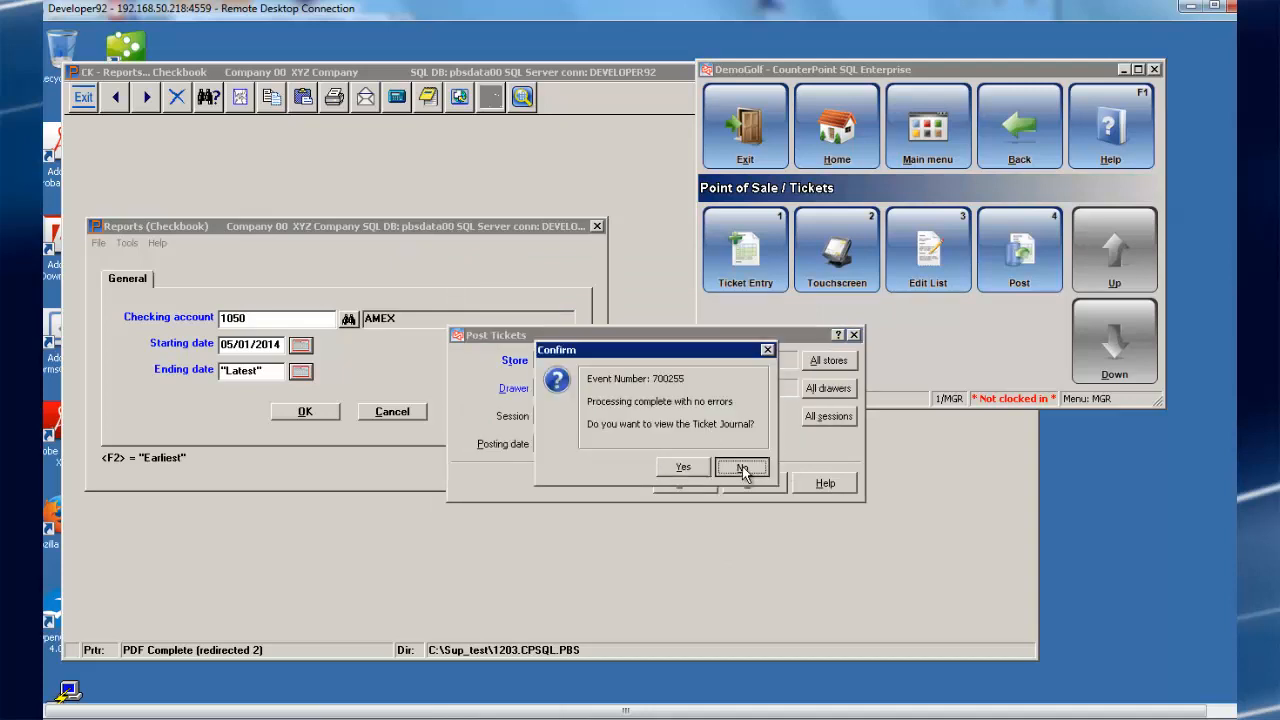
click(742, 468)
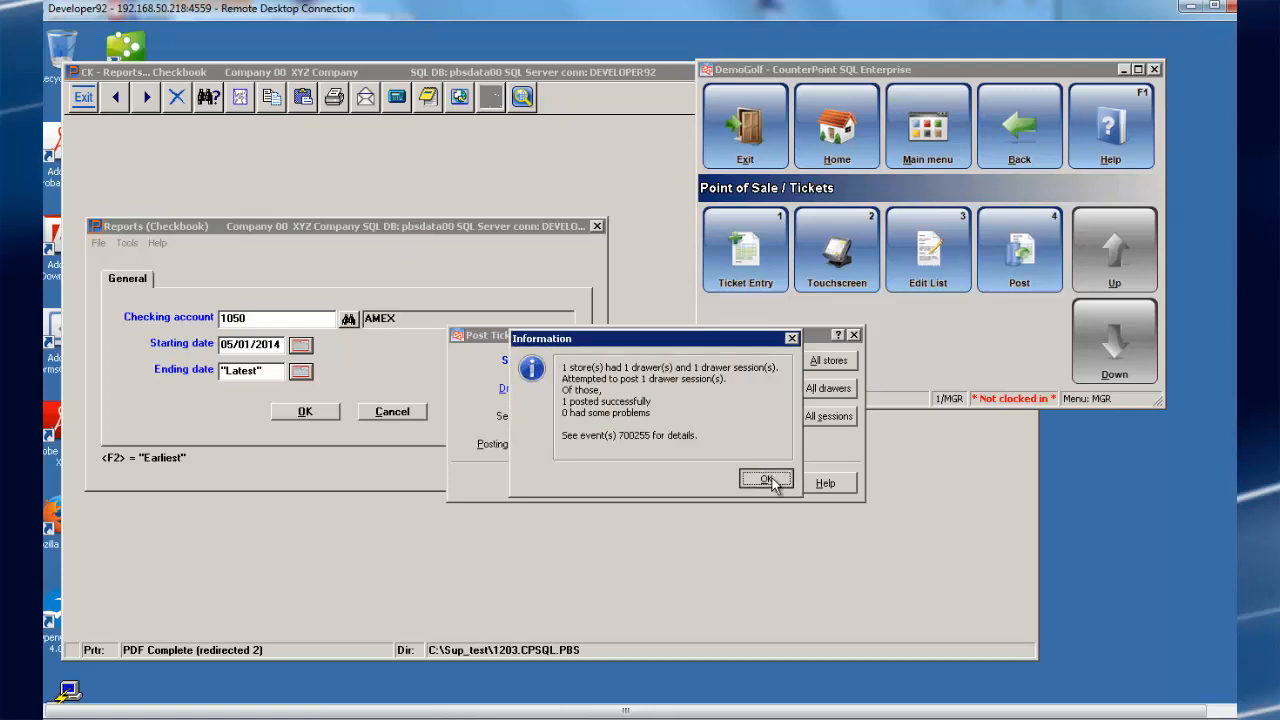
click(766, 480)
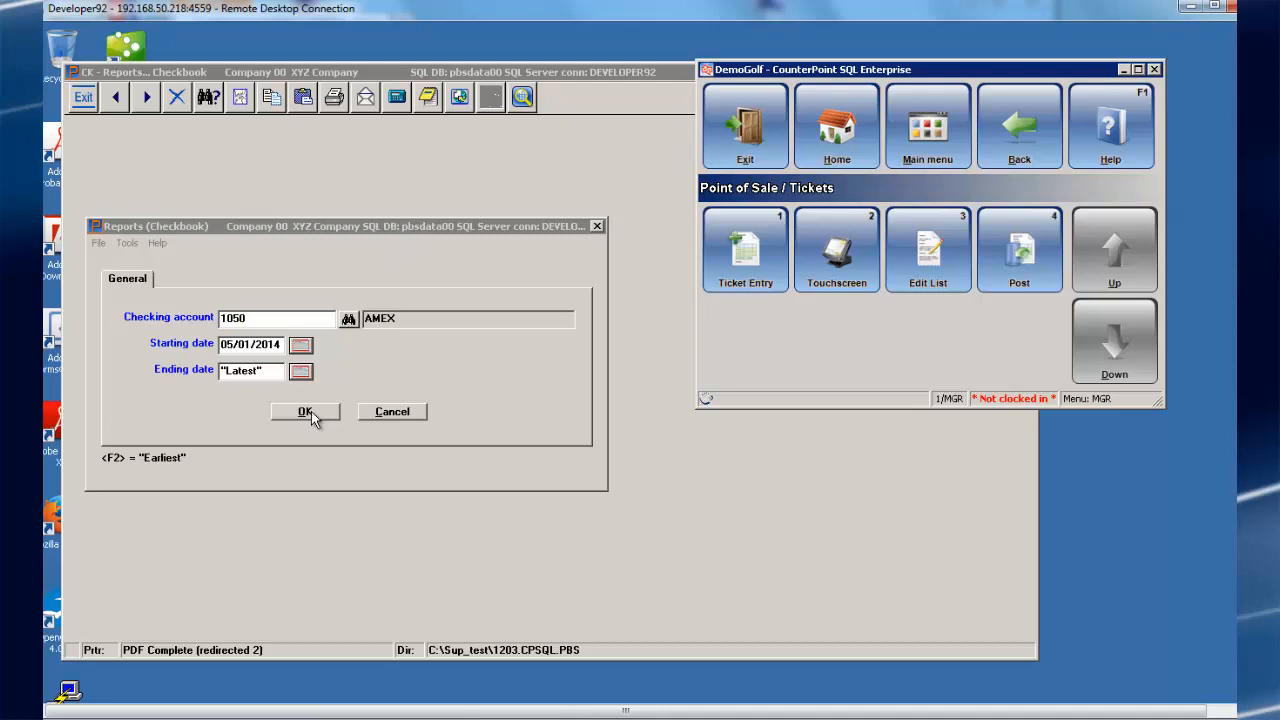
Run the account 1050 checkbook report to View as PDF, showing the 29.42 AMEX deposit.
click(304, 412)
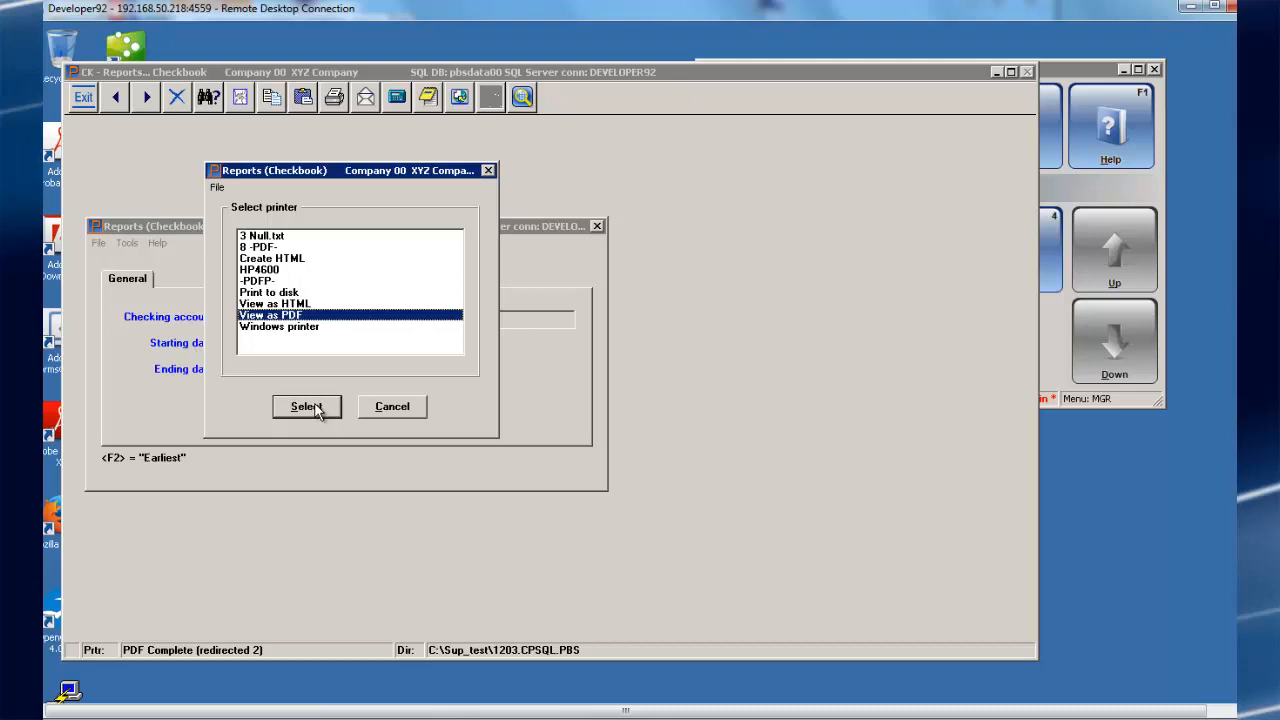
click(306, 406)
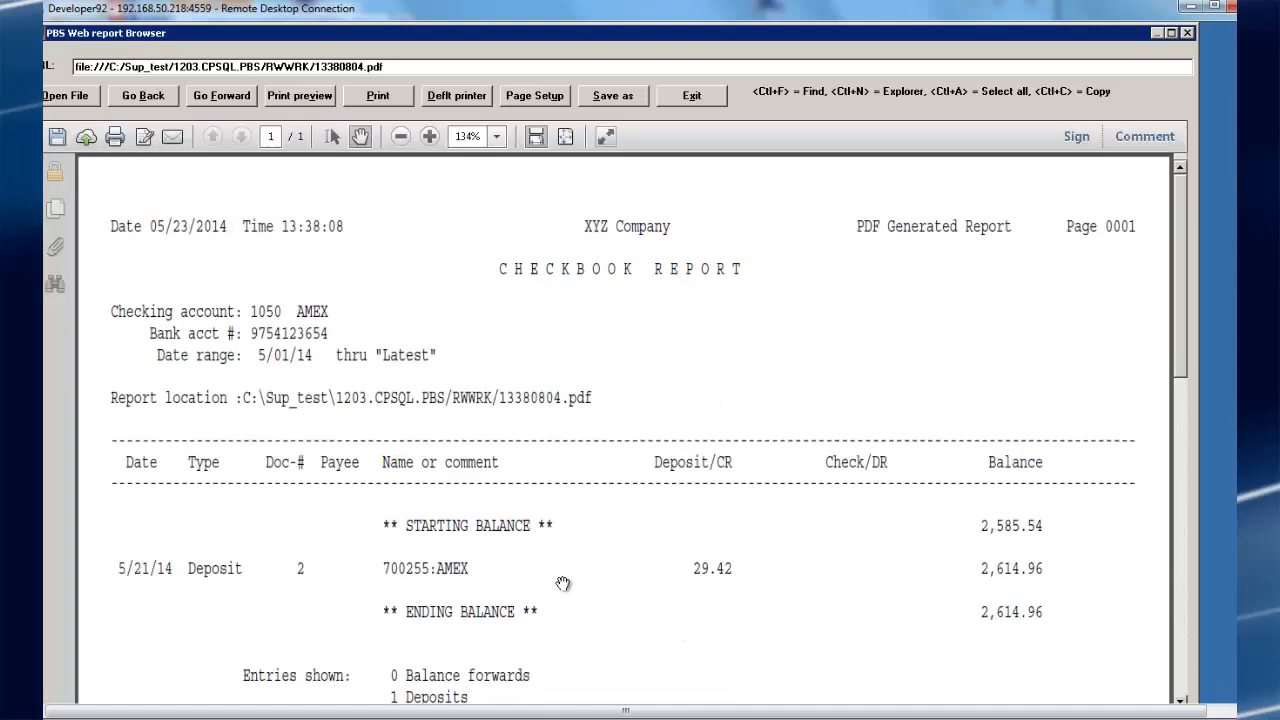
mouse_move(714, 576)
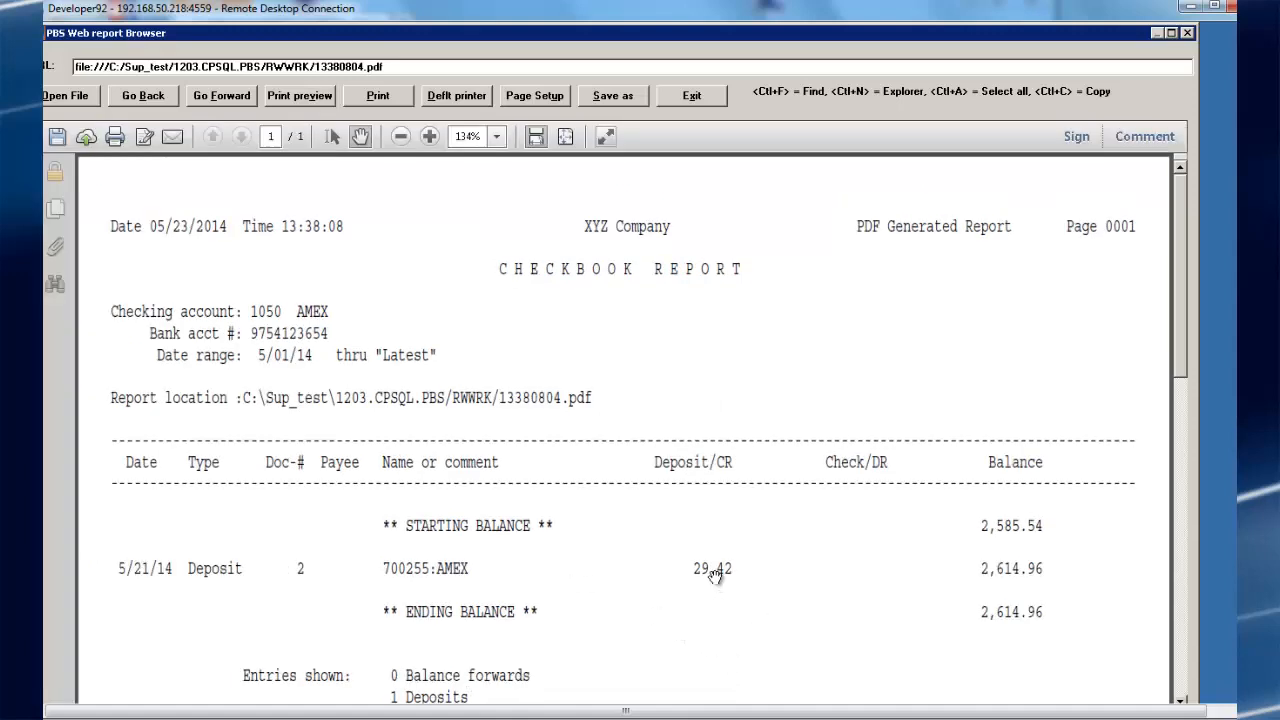